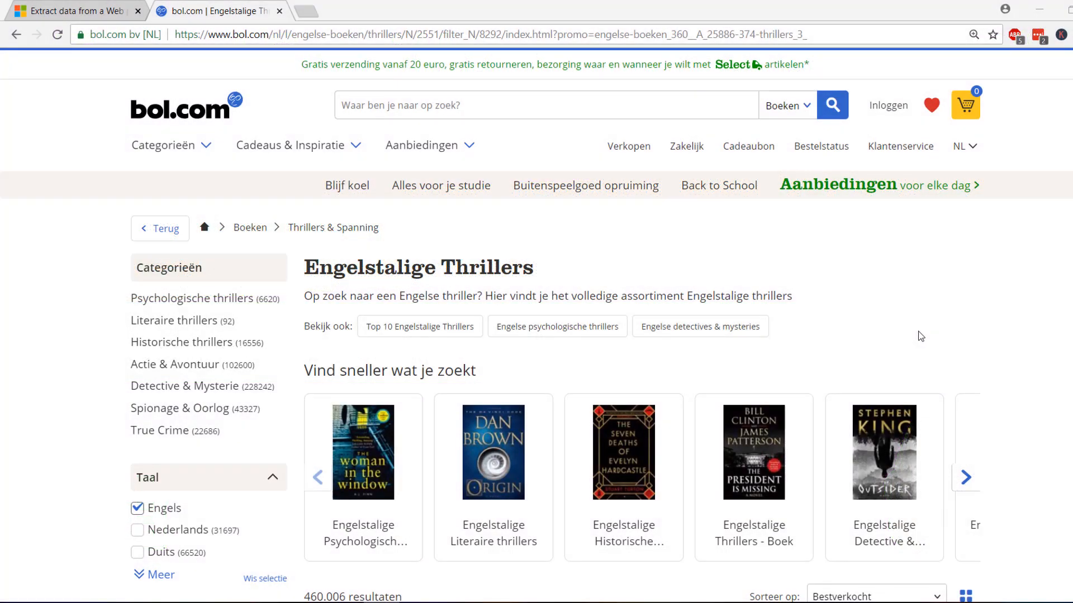
{"action": "mouse_move", "coordinate": [773, 275]}
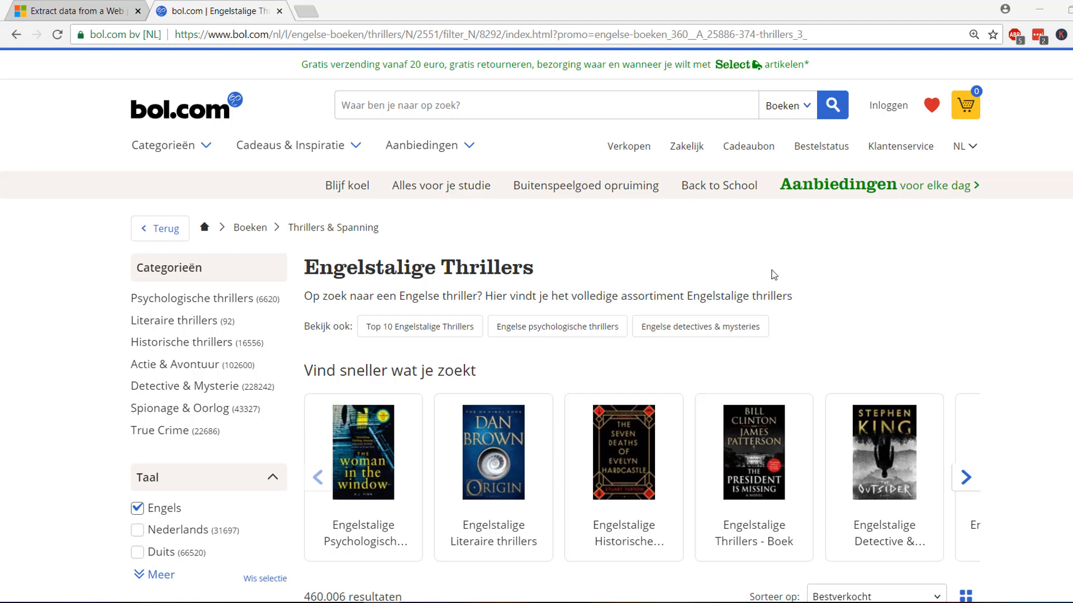
{"action": "mouse_move", "coordinate": [647, 291]}
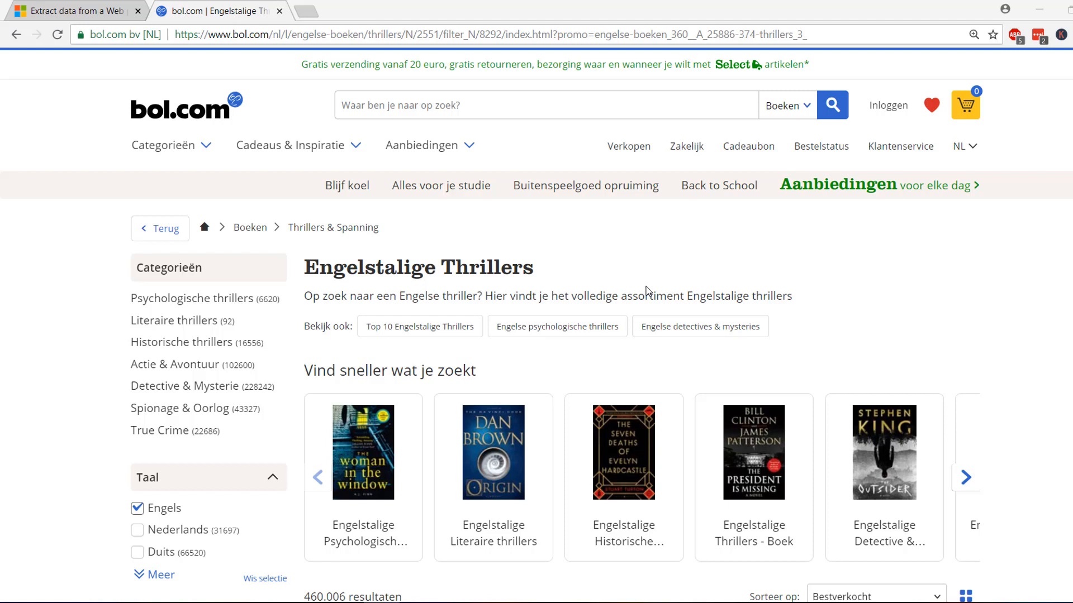
Connect to the bol.com English thrillers page URL as a new Web source in Power Query Editor.
{"action": "scroll", "scroll_direction": "down", "scroll_amount": 3}
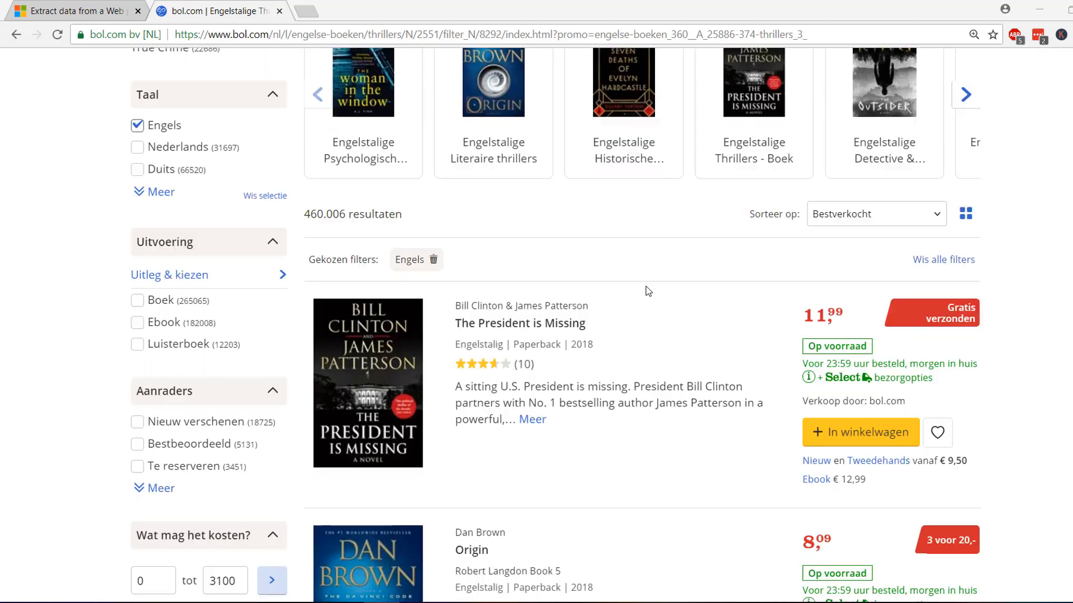
{"action": "scroll", "scroll_direction": "down", "scroll_amount": 3}
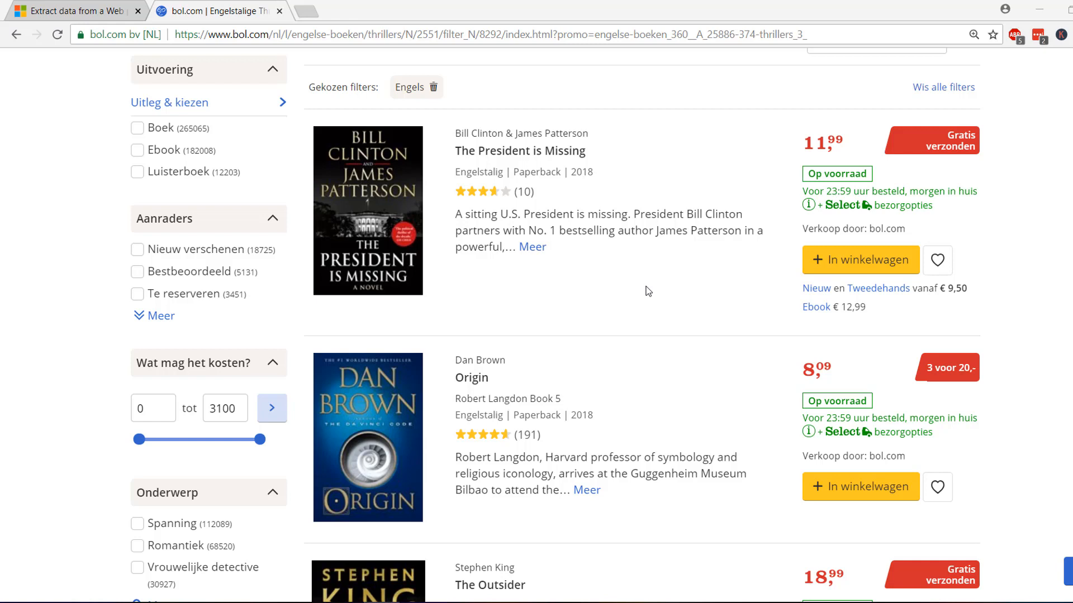
{"action": "key", "text": "alt+tab"}
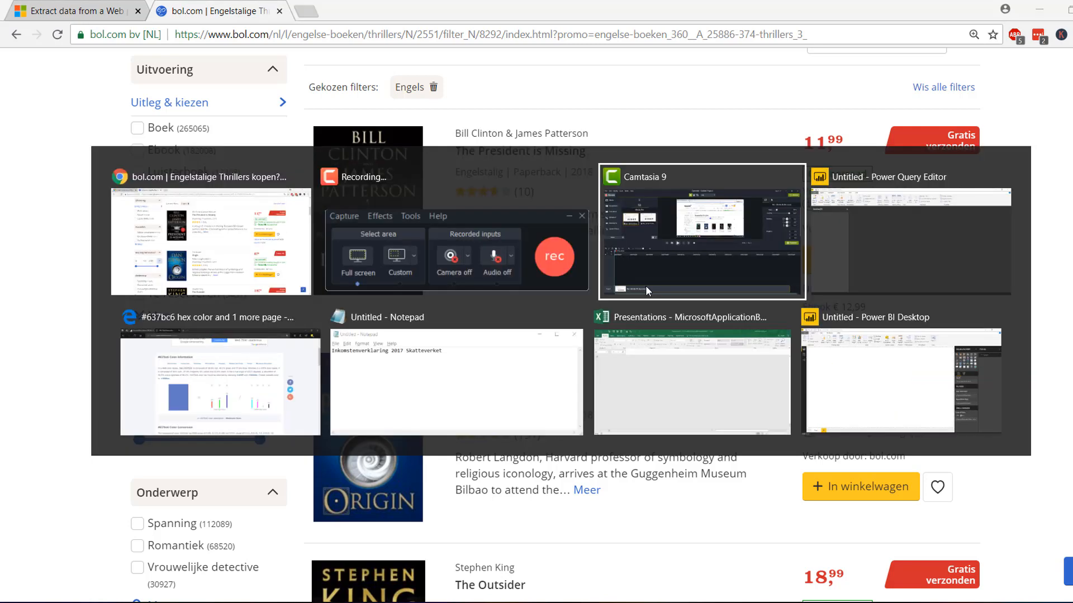
{"action": "left_click", "coordinate": [908, 239]}
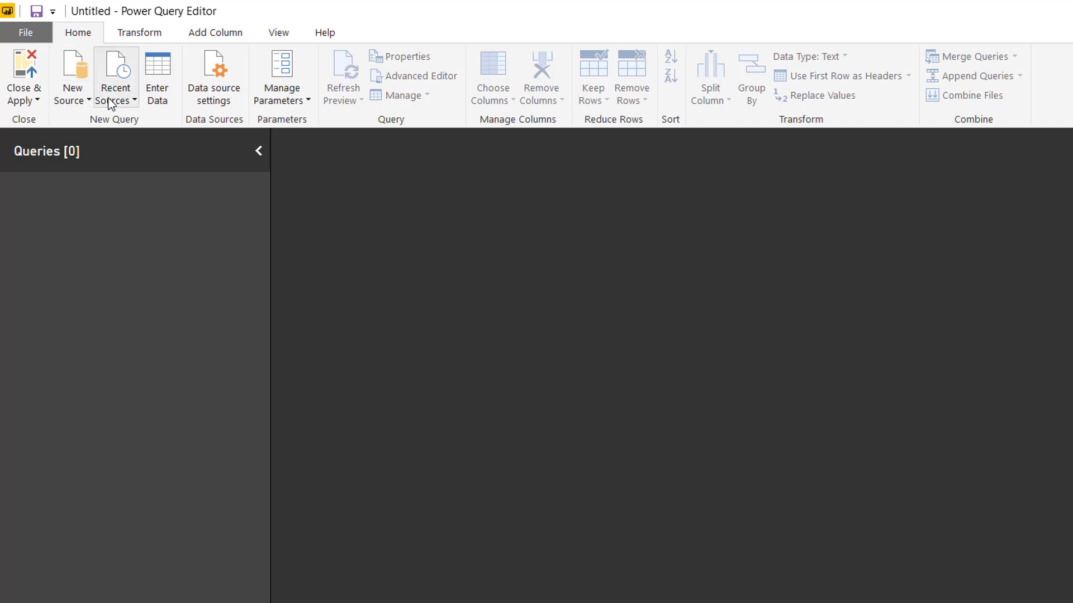
{"action": "left_click", "coordinate": [72, 77]}
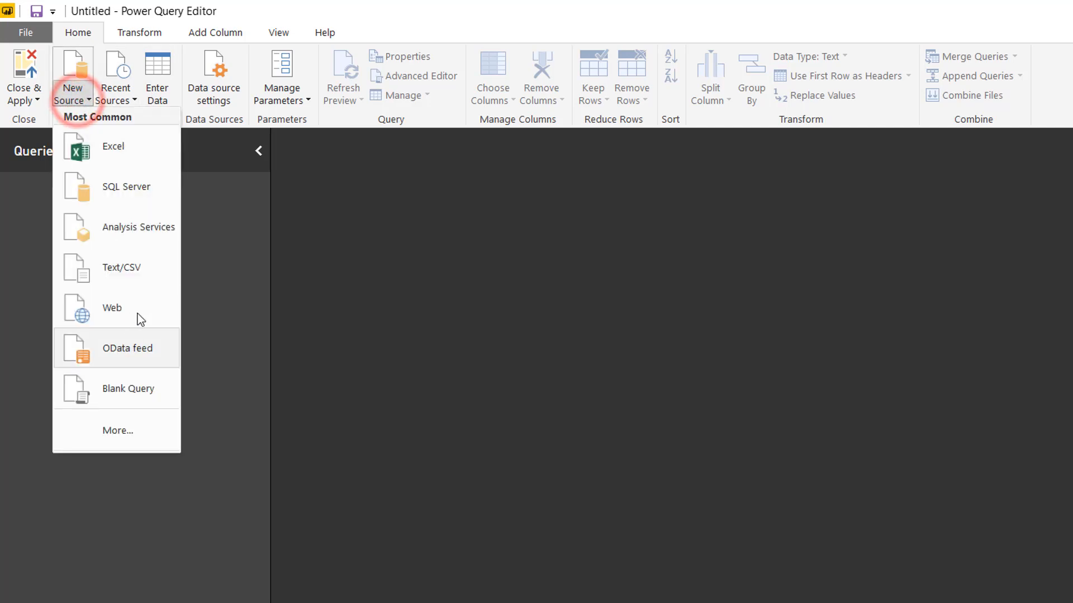
{"action": "left_click", "coordinate": [112, 308]}
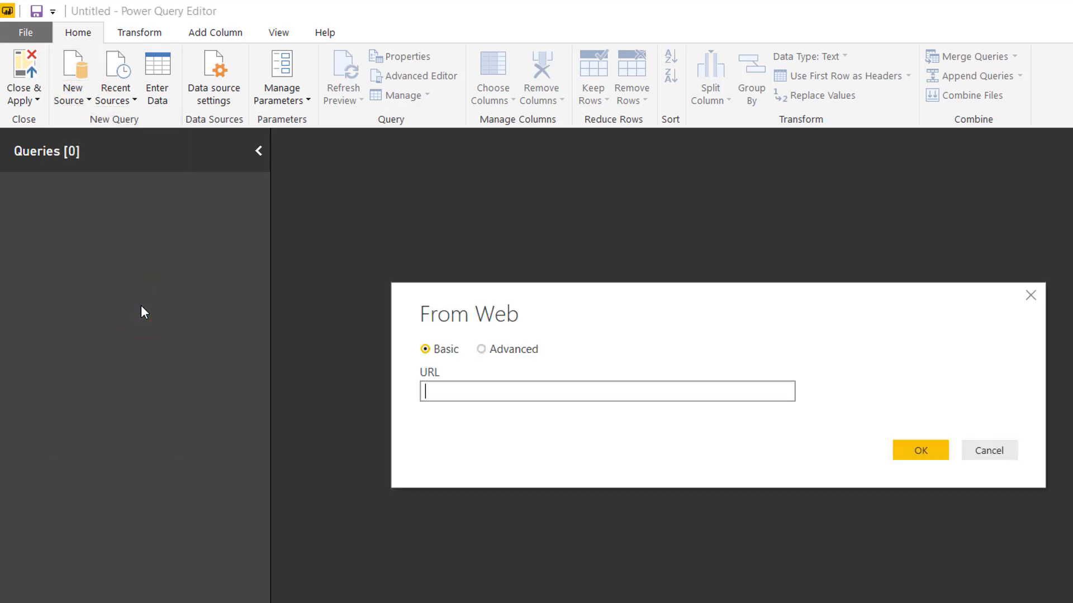
{"action": "mouse_move", "coordinate": [556, 413]}
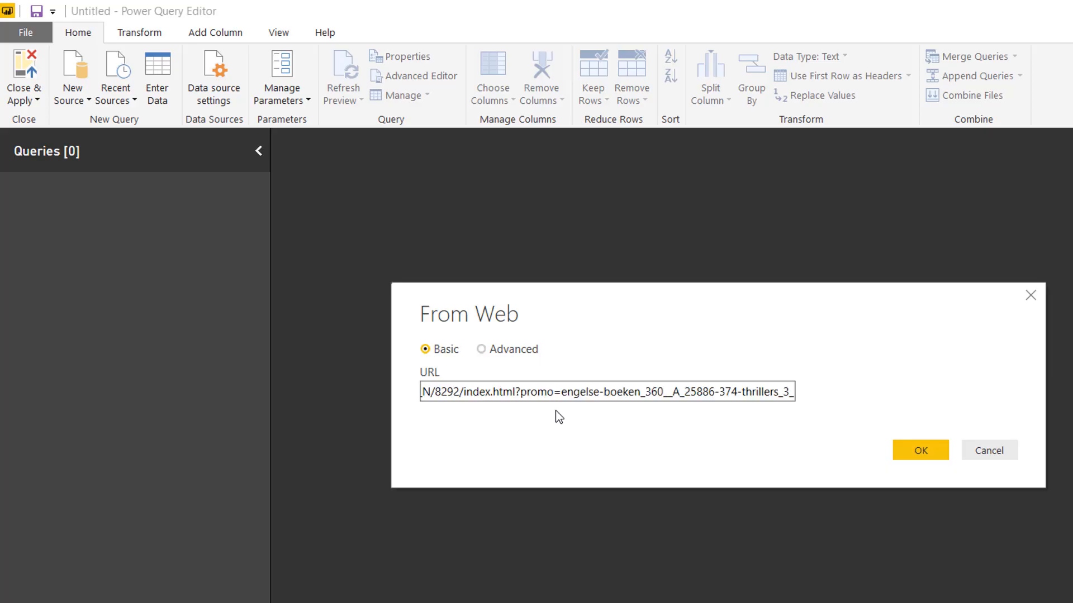
{"action": "left_click", "coordinate": [920, 451]}
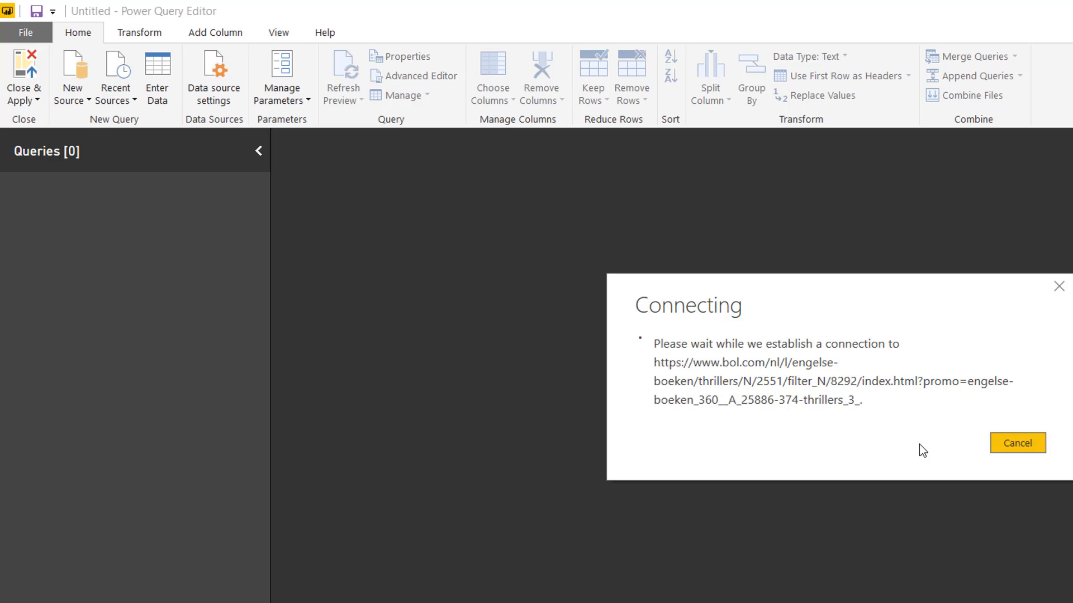
Load the page's Document table from the Navigator into the editor.
{"action": "left_click", "coordinate": [1017, 444]}
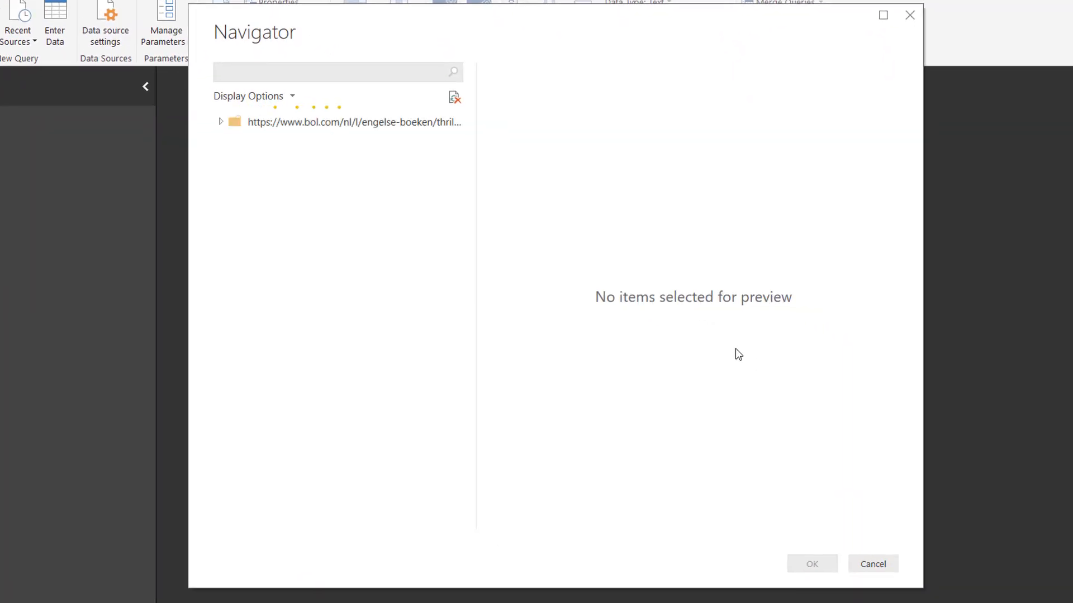
{"action": "left_click", "coordinate": [220, 122]}
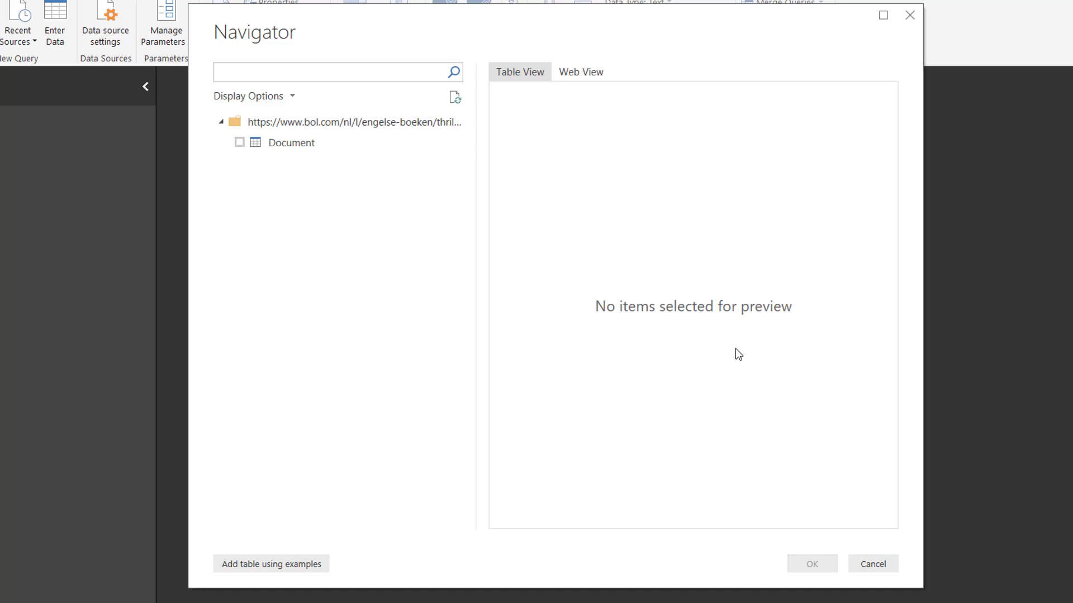
{"action": "mouse_move", "coordinate": [243, 142]}
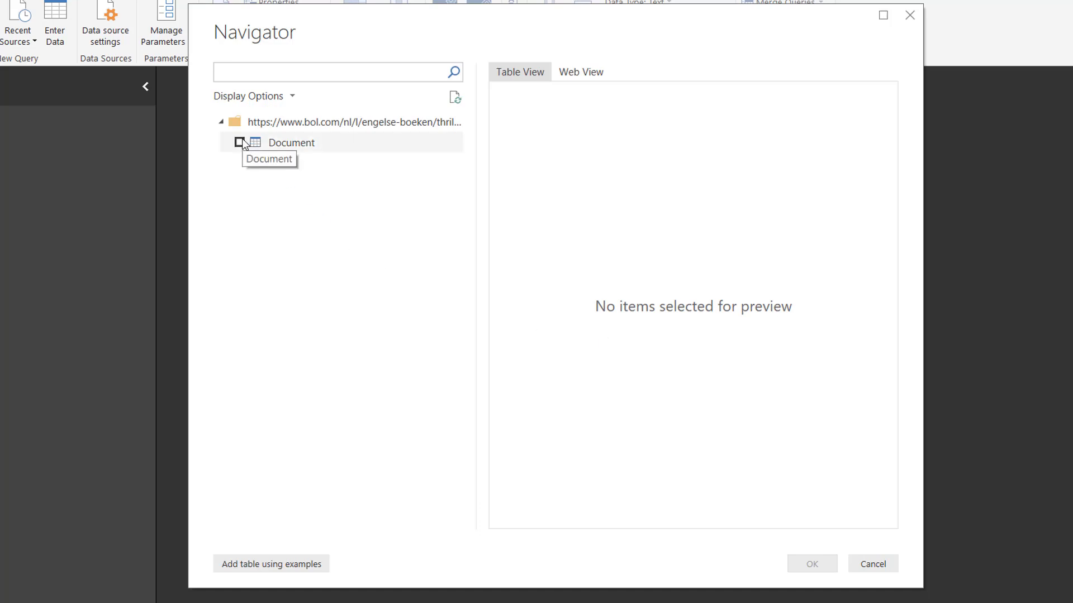
{"action": "left_click", "coordinate": [239, 142]}
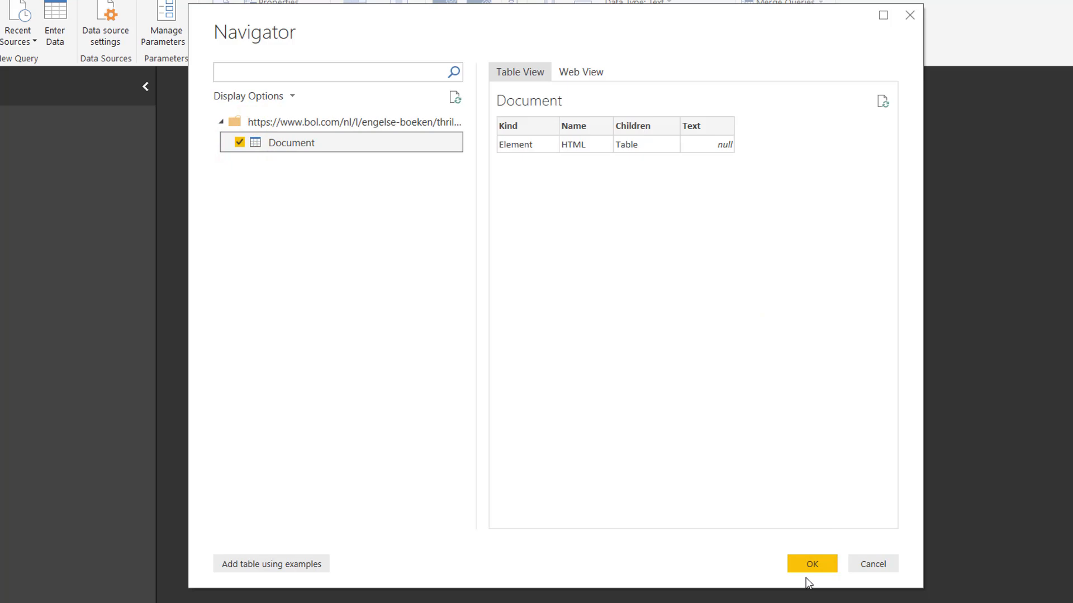
{"action": "left_click", "coordinate": [811, 563]}
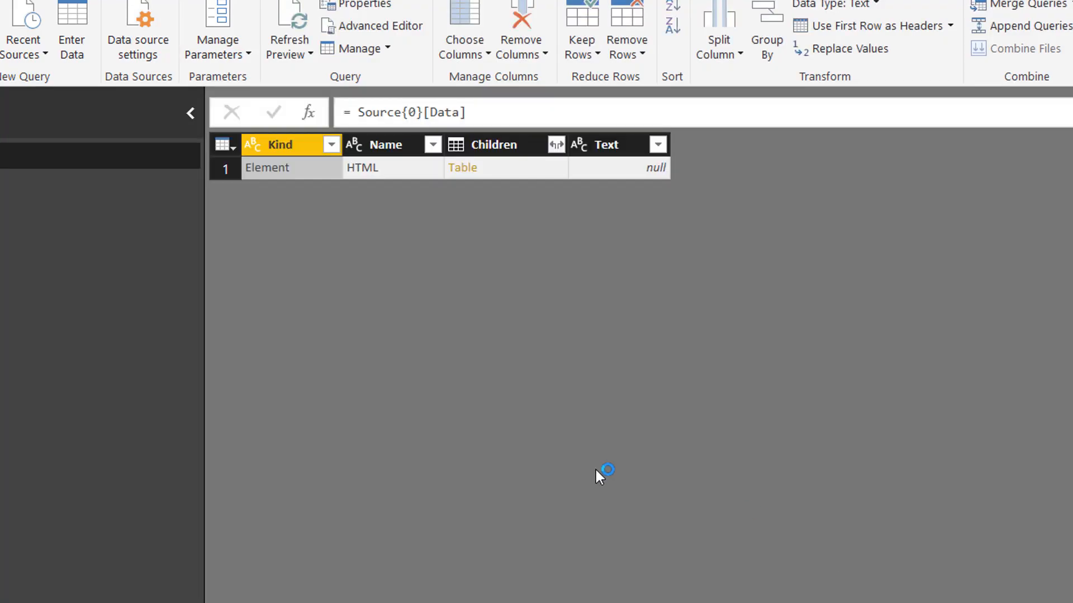
{"action": "mouse_move", "coordinate": [483, 197]}
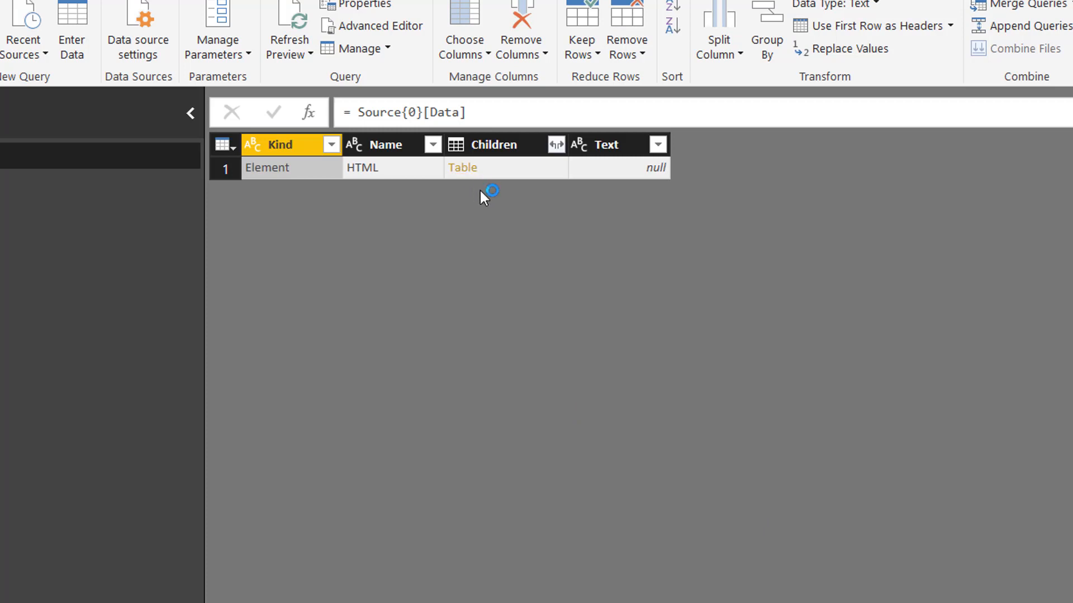
{"action": "mouse_move", "coordinate": [512, 221]}
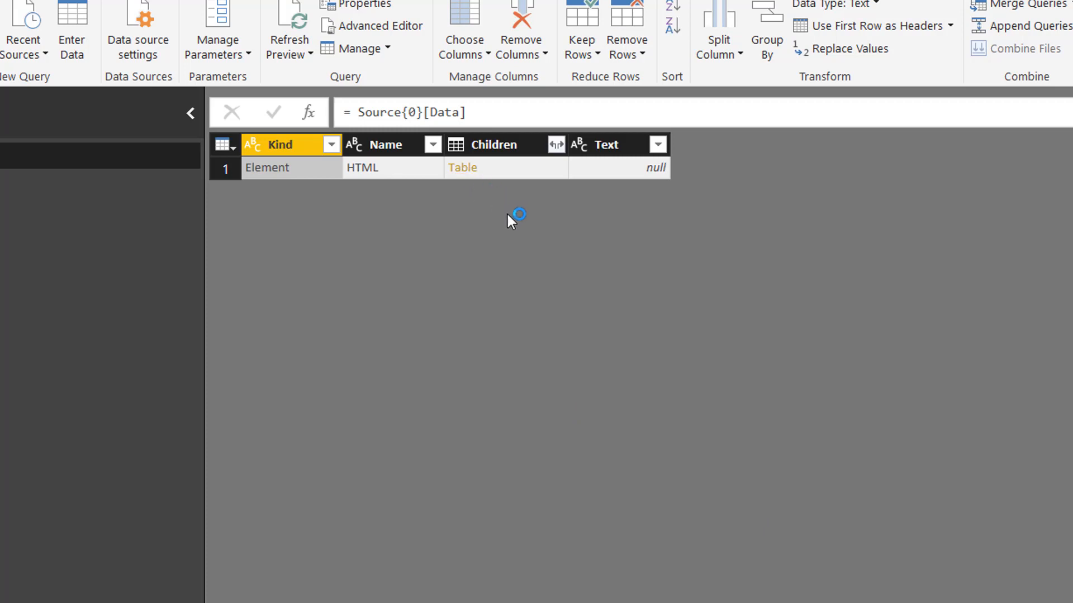
{"action": "mouse_move", "coordinate": [461, 168]}
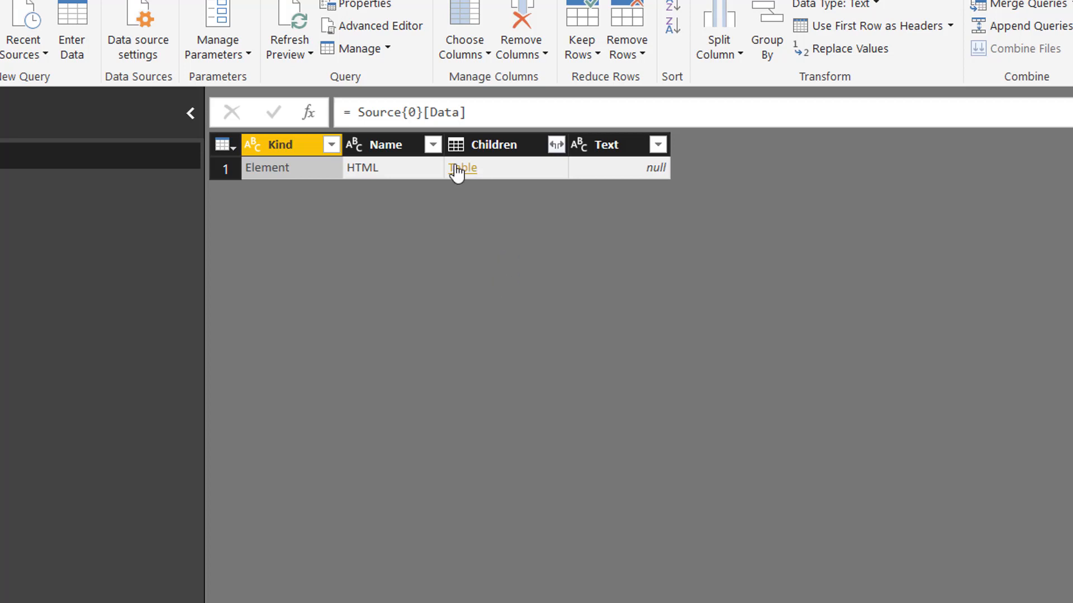
Drill through the HTML element's Children into the BODY element's child elements.
{"action": "left_click", "coordinate": [461, 167]}
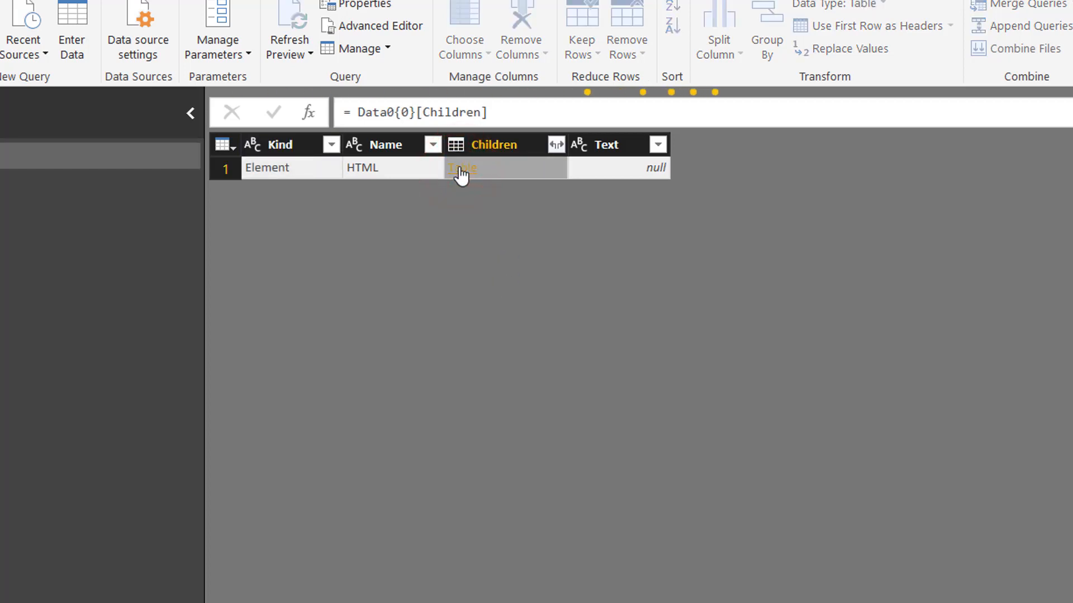
{"action": "left_click", "coordinate": [462, 167]}
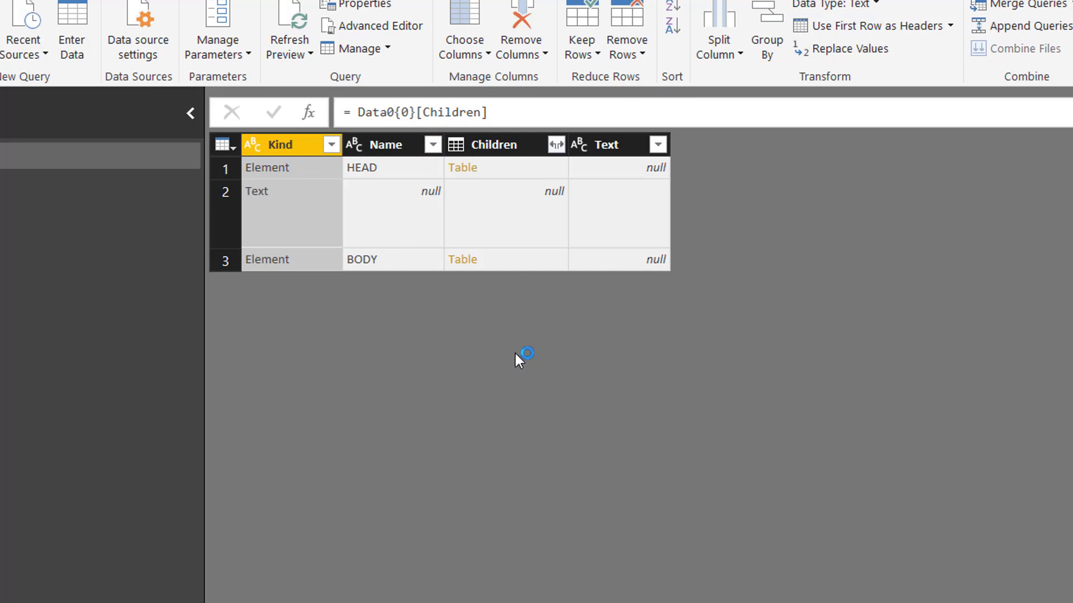
{"action": "left_click", "coordinate": [468, 259]}
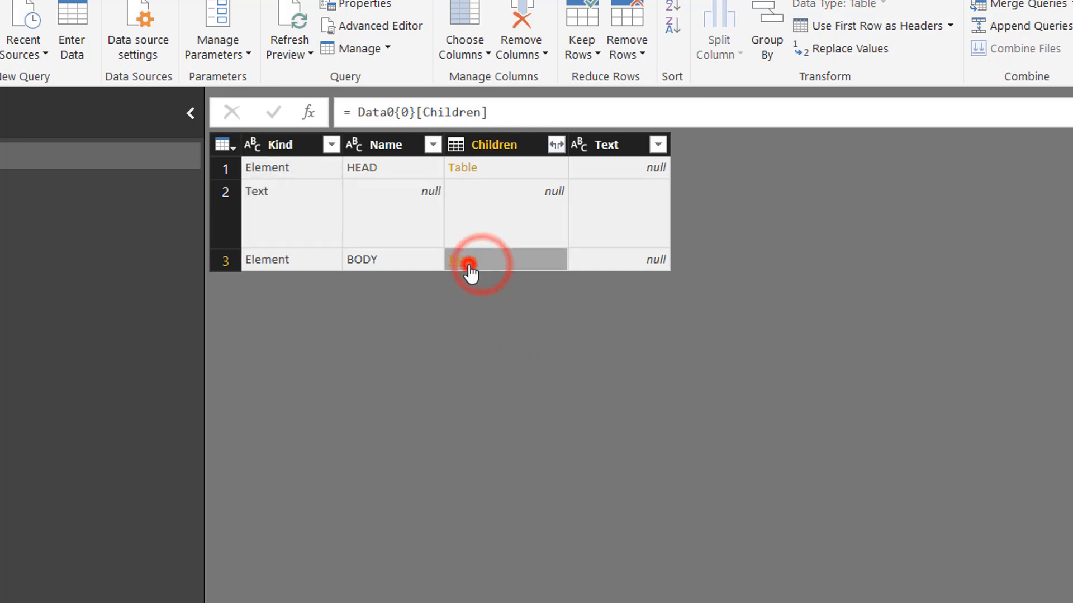
{"action": "left_click", "coordinate": [479, 259]}
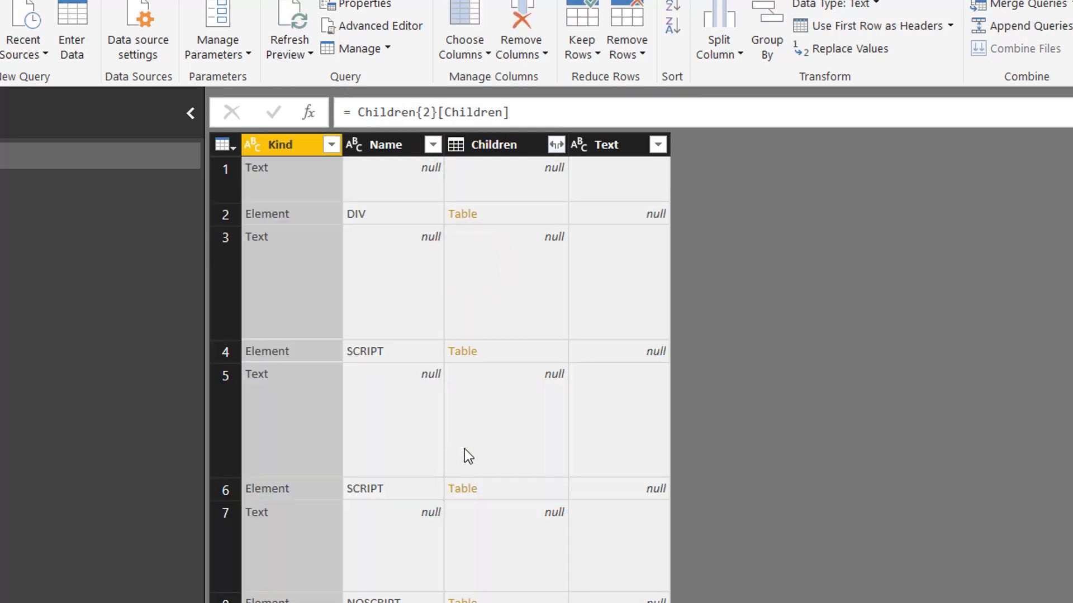
{"action": "mouse_move", "coordinate": [407, 358]}
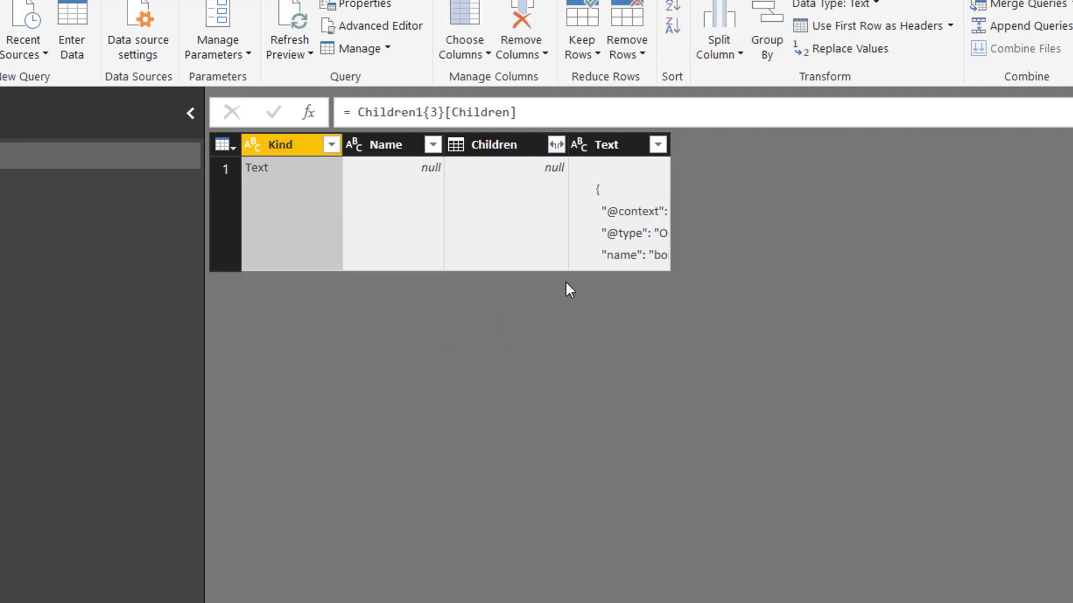
{"action": "mouse_move", "coordinate": [570, 254]}
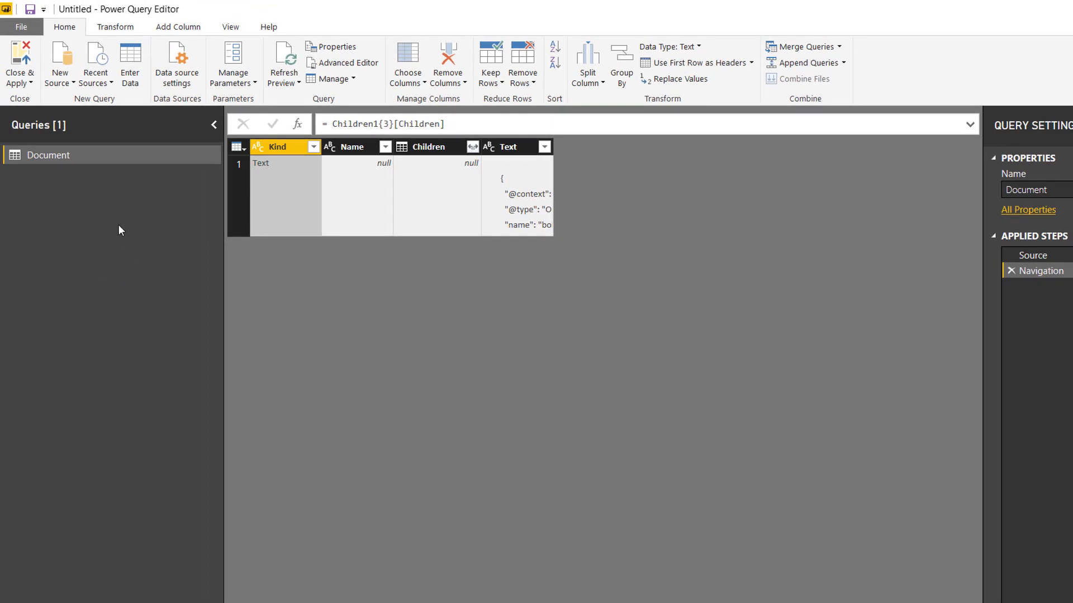
{"action": "mouse_move", "coordinate": [94, 176]}
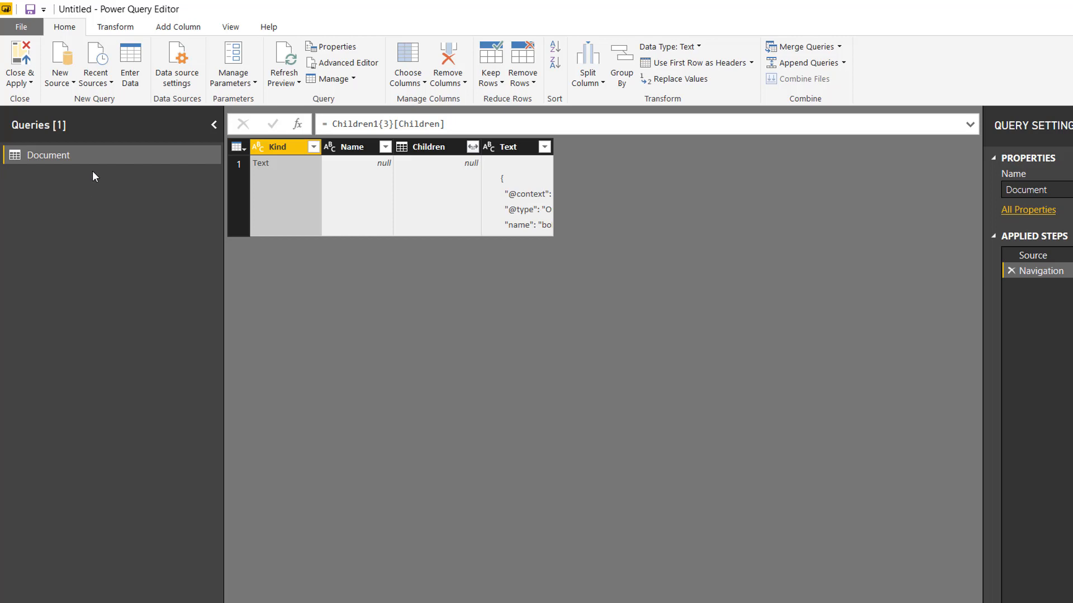
Reconnect to the bol.com thrillers page as a Web source and expand its Navigator node.
{"action": "left_click", "coordinate": [61, 63]}
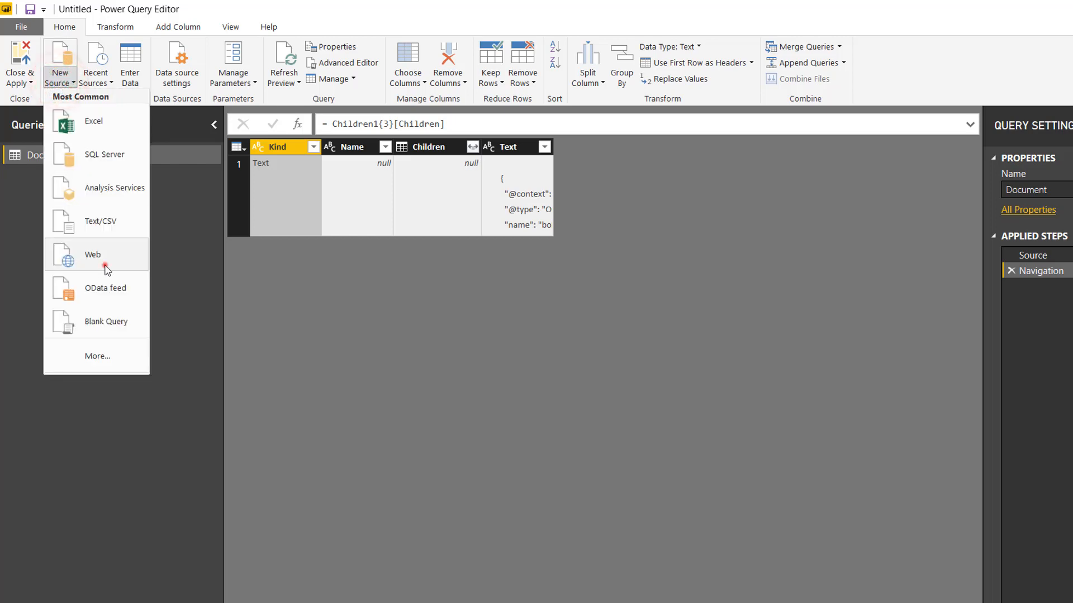
{"action": "left_click", "coordinate": [93, 254]}
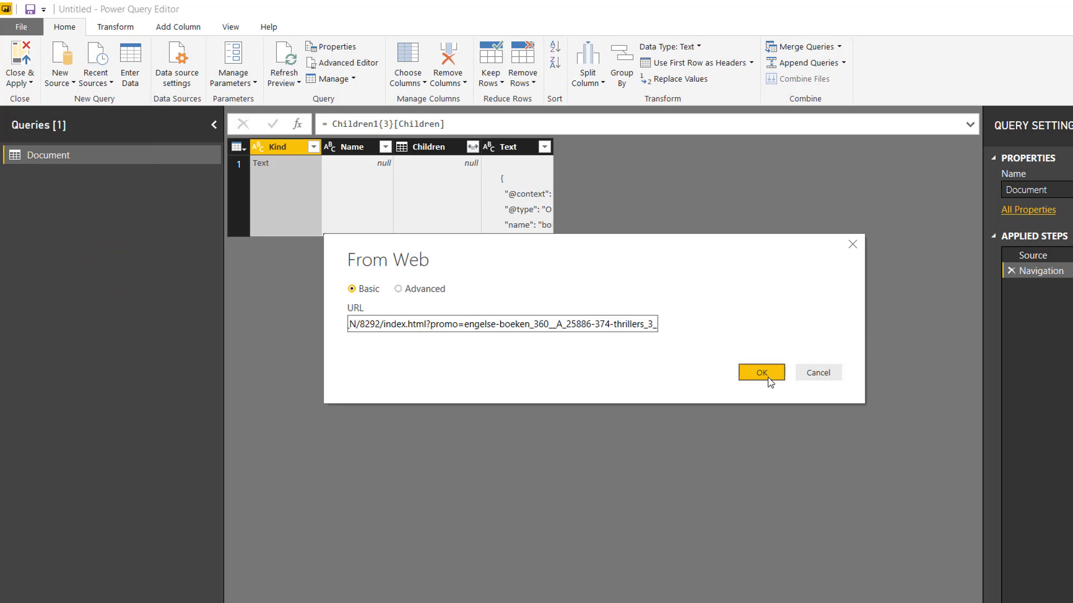
{"action": "left_click", "coordinate": [761, 373]}
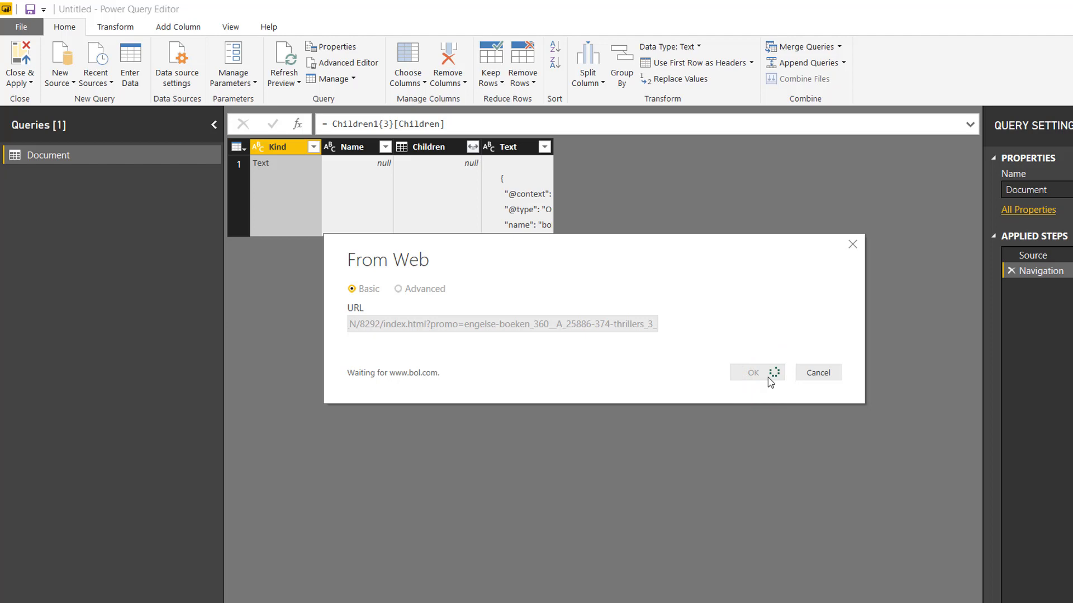
{"action": "left_click", "coordinate": [753, 372]}
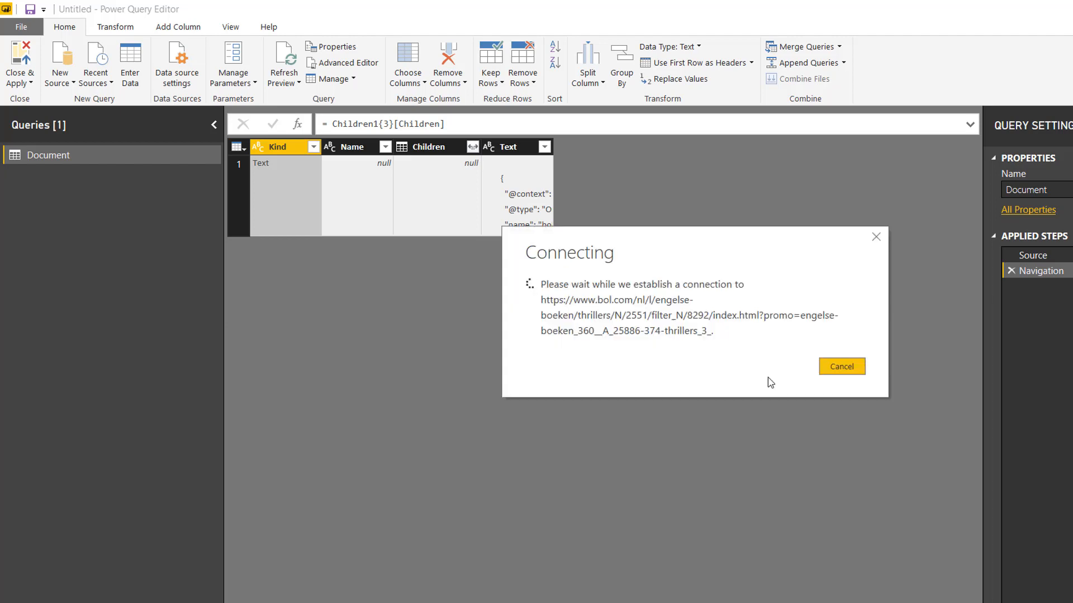
{"action": "left_click", "coordinate": [840, 366]}
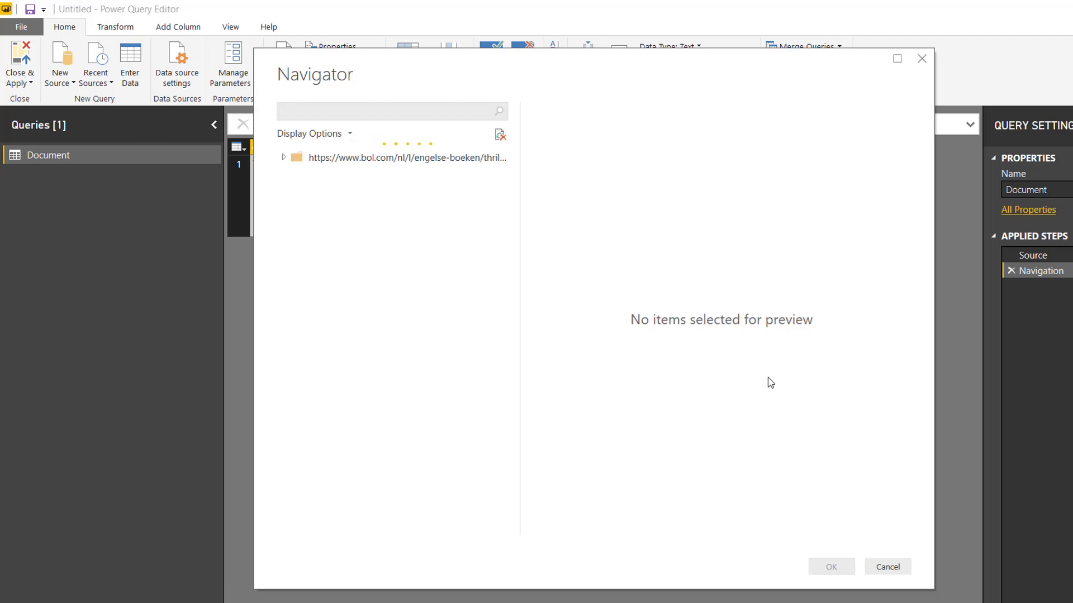
{"action": "left_click", "coordinate": [283, 157]}
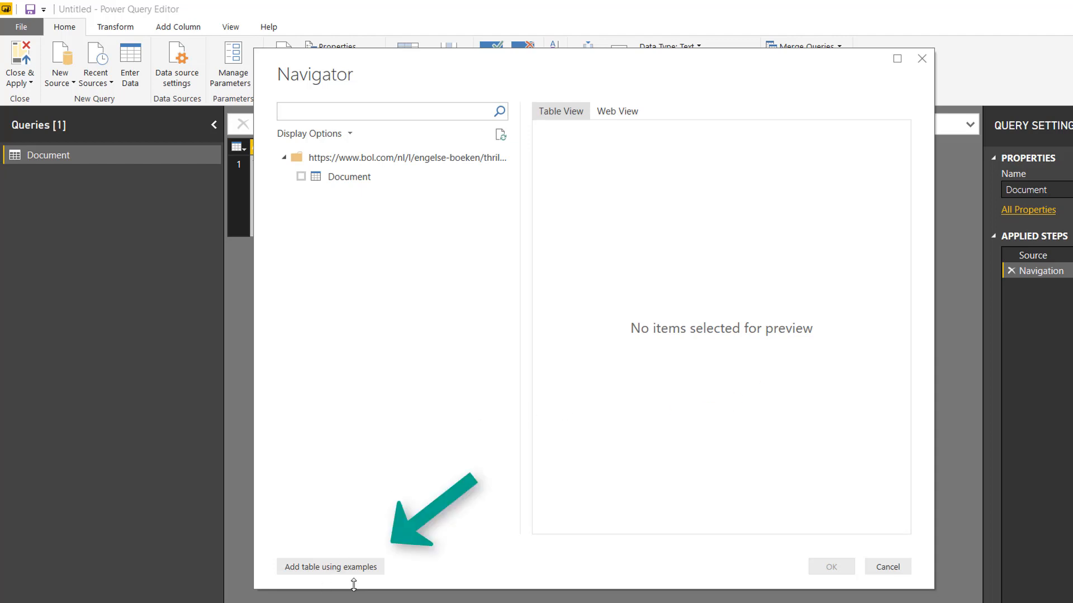
{"action": "mouse_move", "coordinate": [386, 587]}
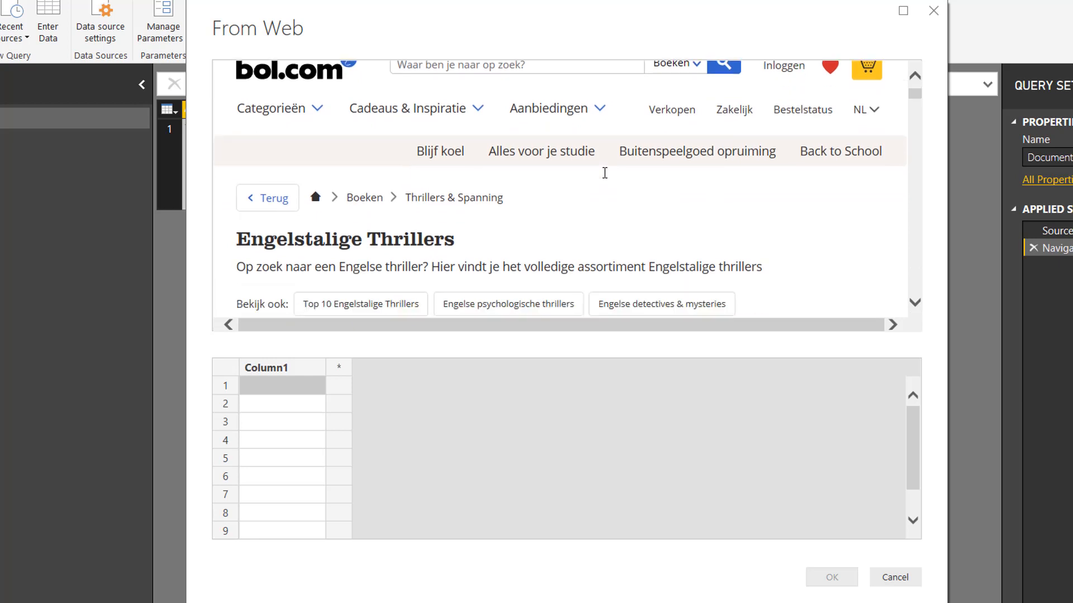
Scroll the bol.com page preview in Add table using examples to inspect the book listings.
{"action": "scroll", "scroll_direction": "down", "scroll_amount": 3}
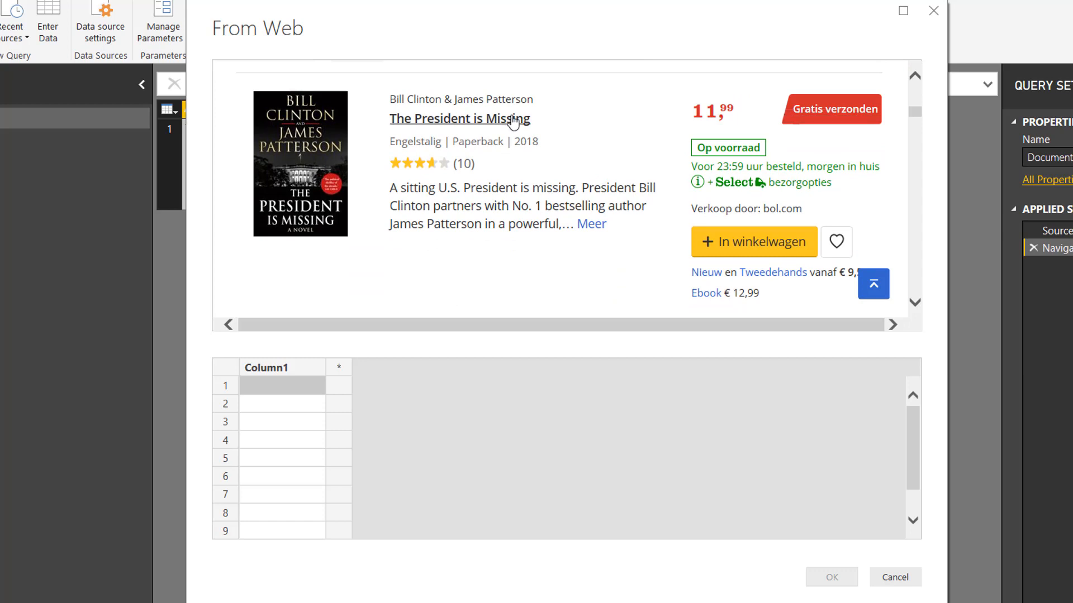
{"action": "scroll", "scroll_direction": "up", "scroll_amount": 3}
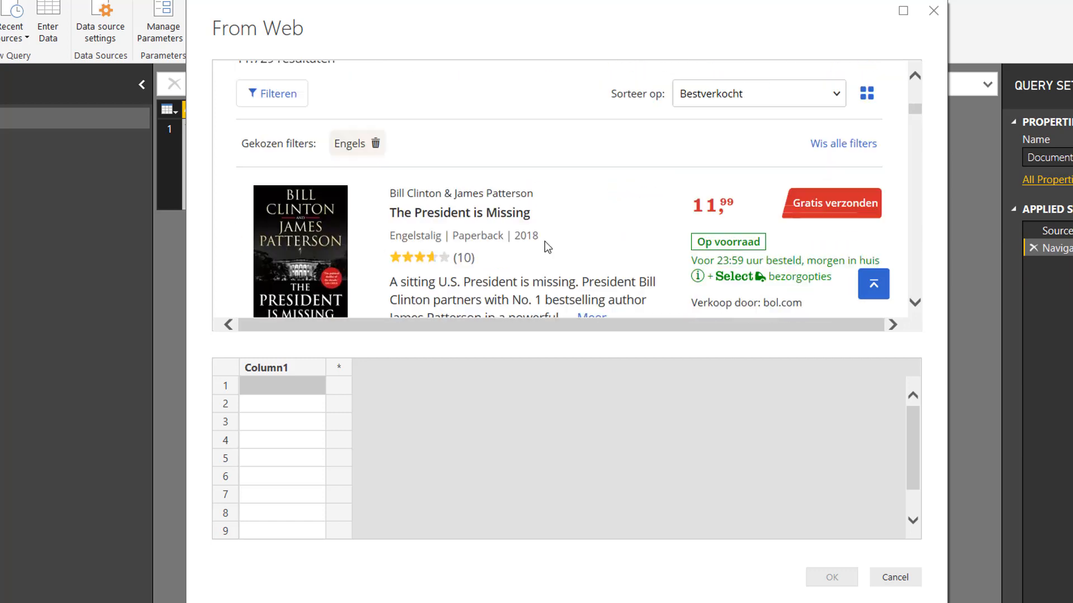
{"action": "scroll", "scroll_direction": "up", "scroll_amount": 3}
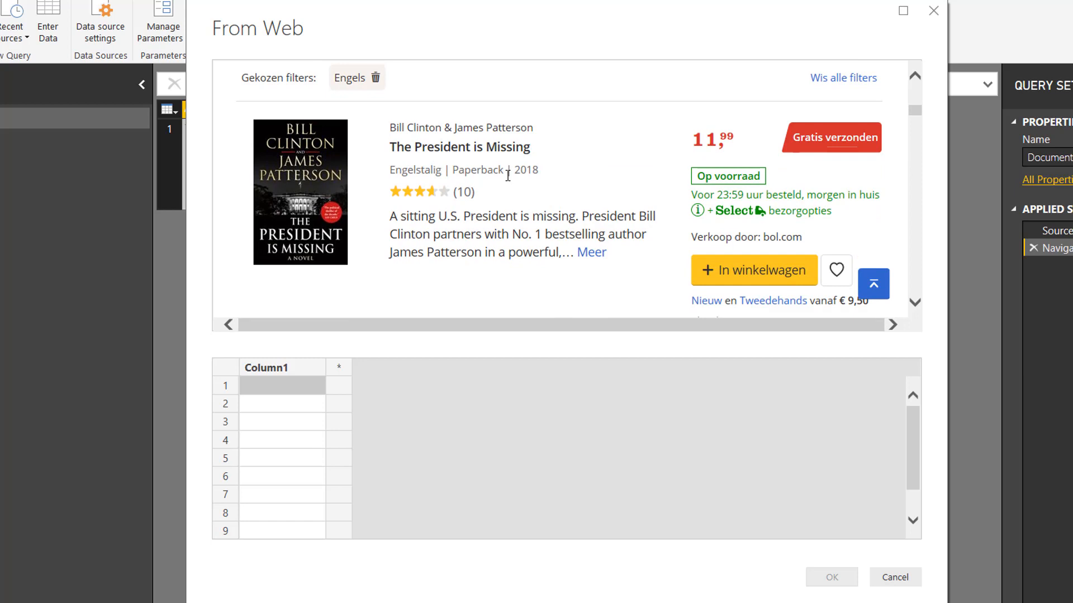
{"action": "scroll", "scroll_direction": "down", "scroll_amount": 3}
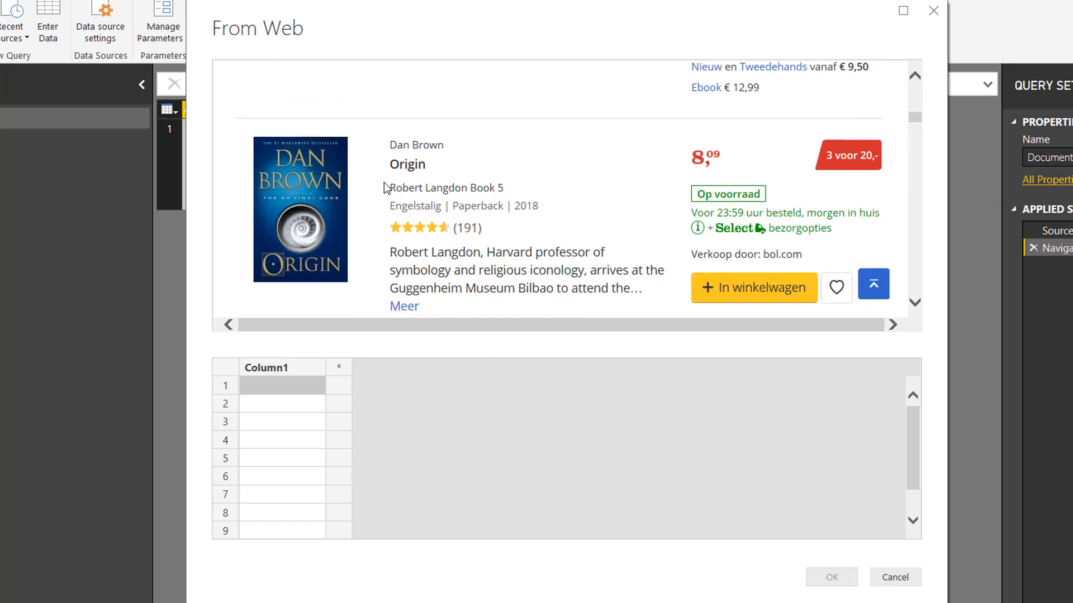
{"action": "scroll", "scroll_direction": "down", "scroll_amount": 3}
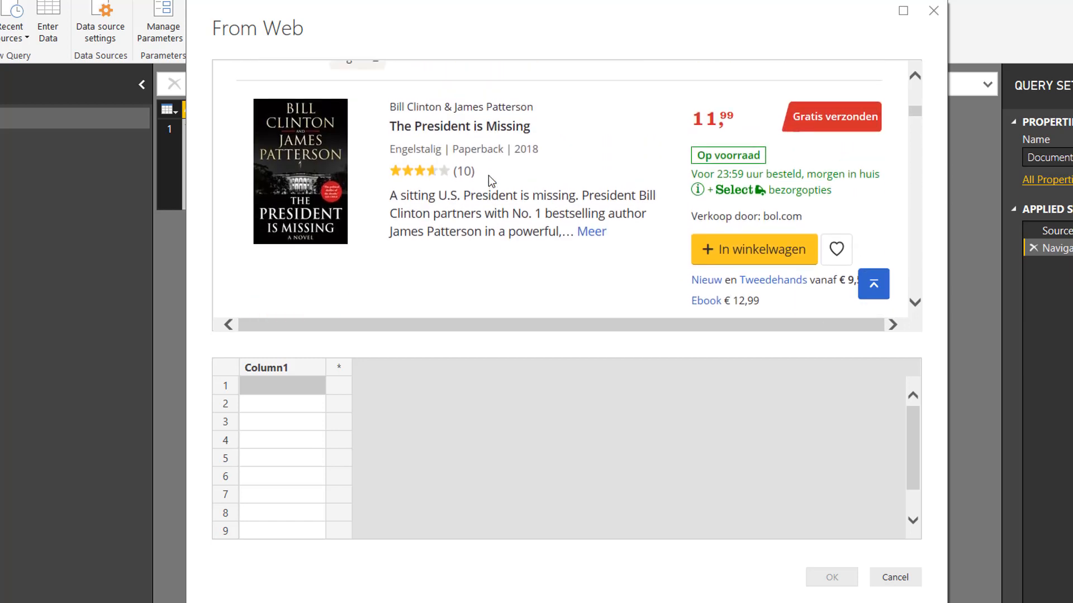
{"action": "scroll", "scroll_direction": "up", "scroll_amount": 3}
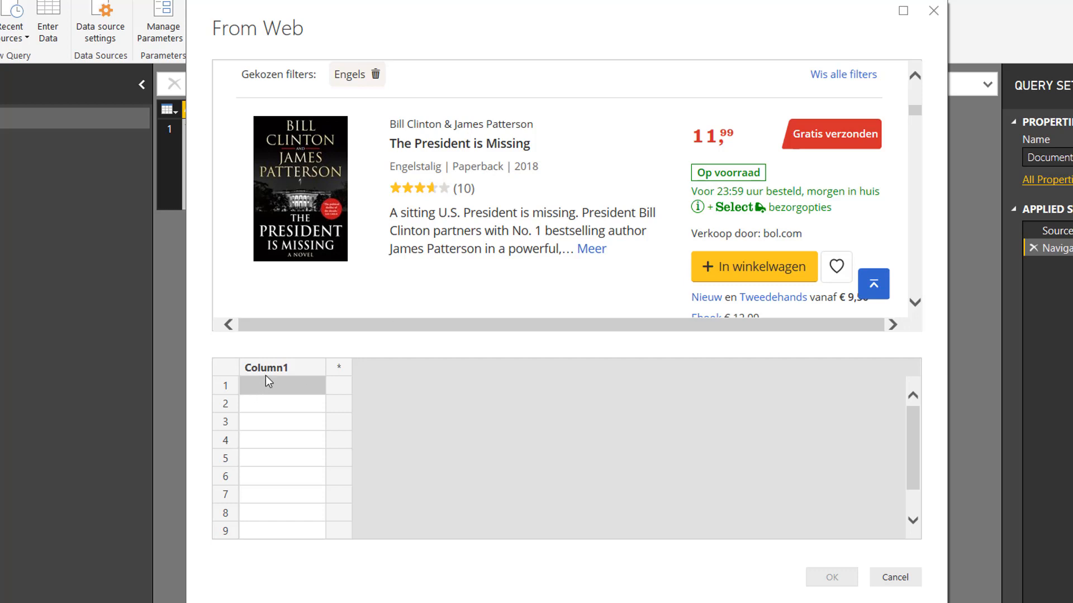
Name the first column Author and enter Bill Clinton as its first example.
{"action": "type", "text": "Author"}
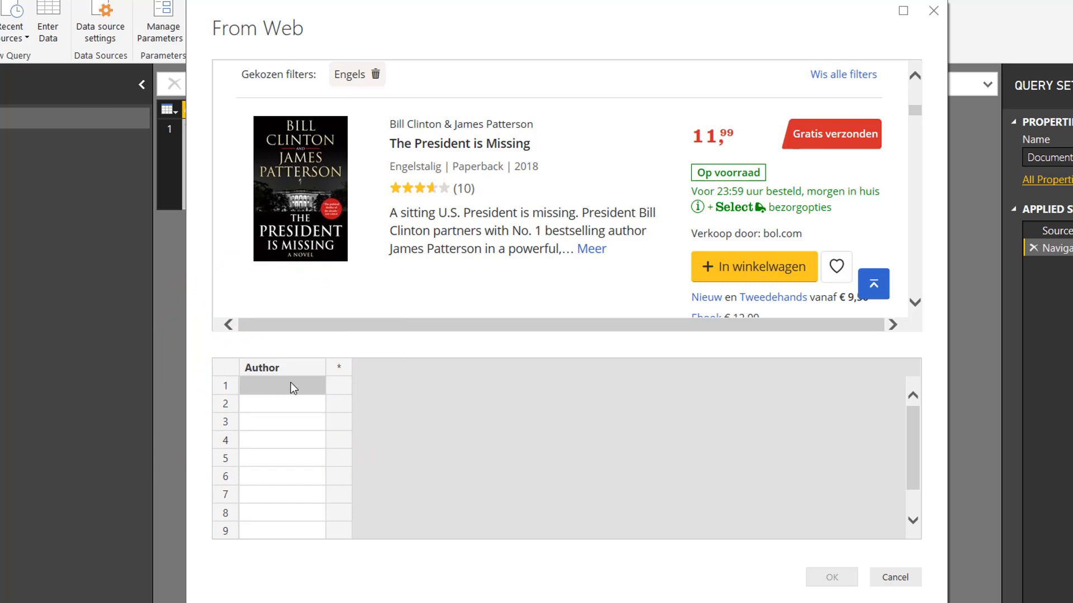
{"action": "mouse_move", "coordinate": [405, 396]}
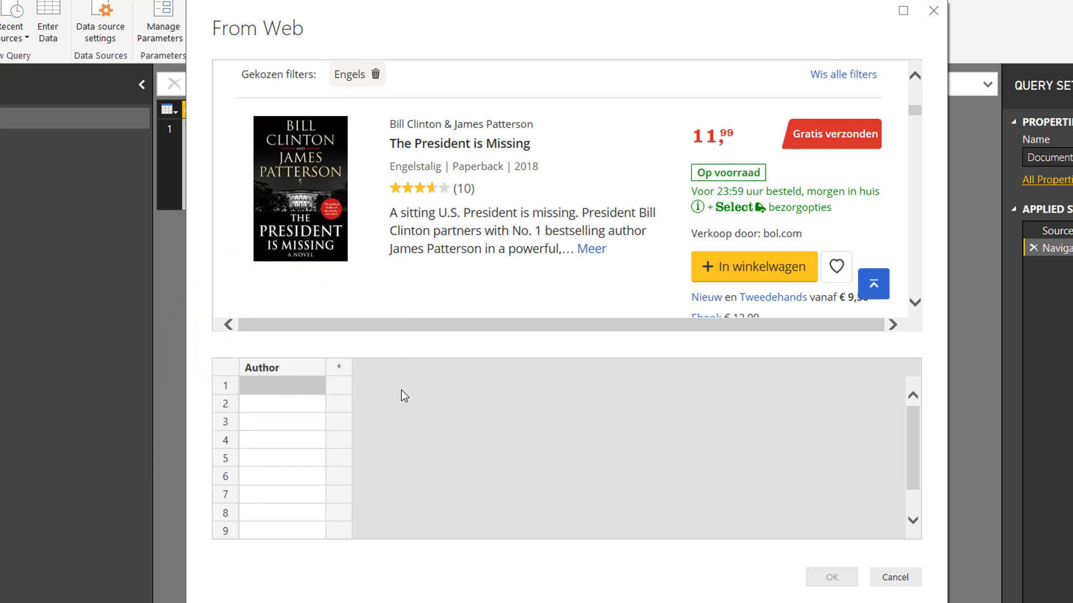
{"action": "type", "text": "Bill"}
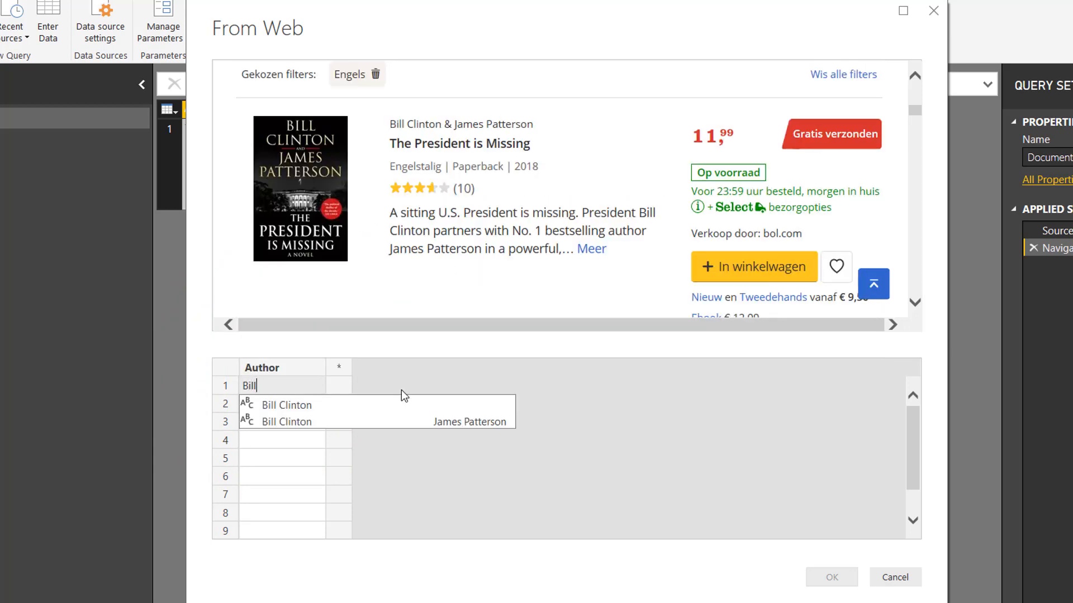
{"action": "type", "text": "C"}
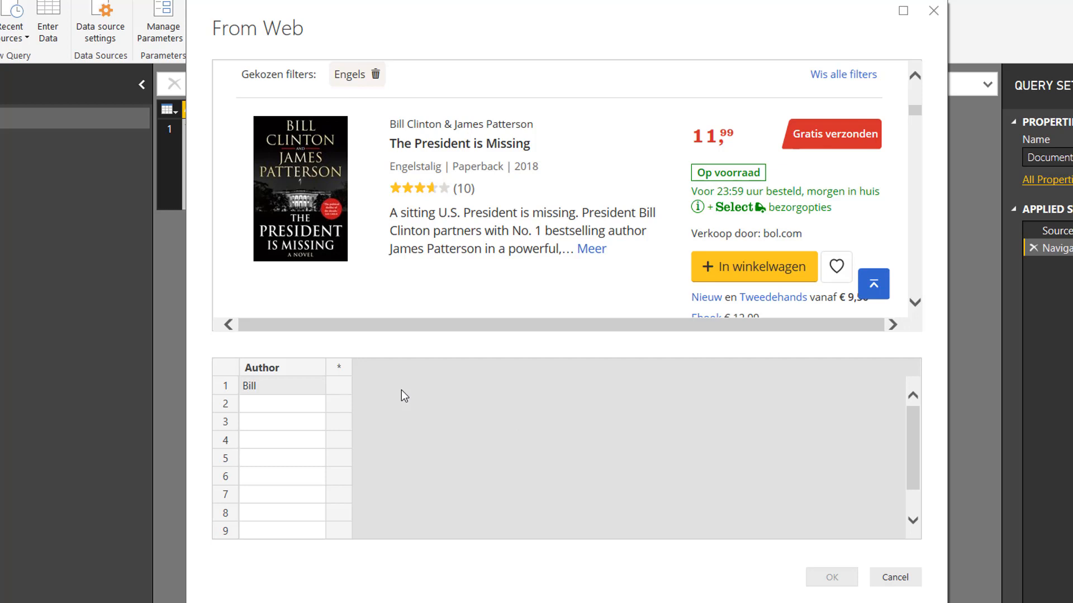
{"action": "type", "text": "PattersonB"}
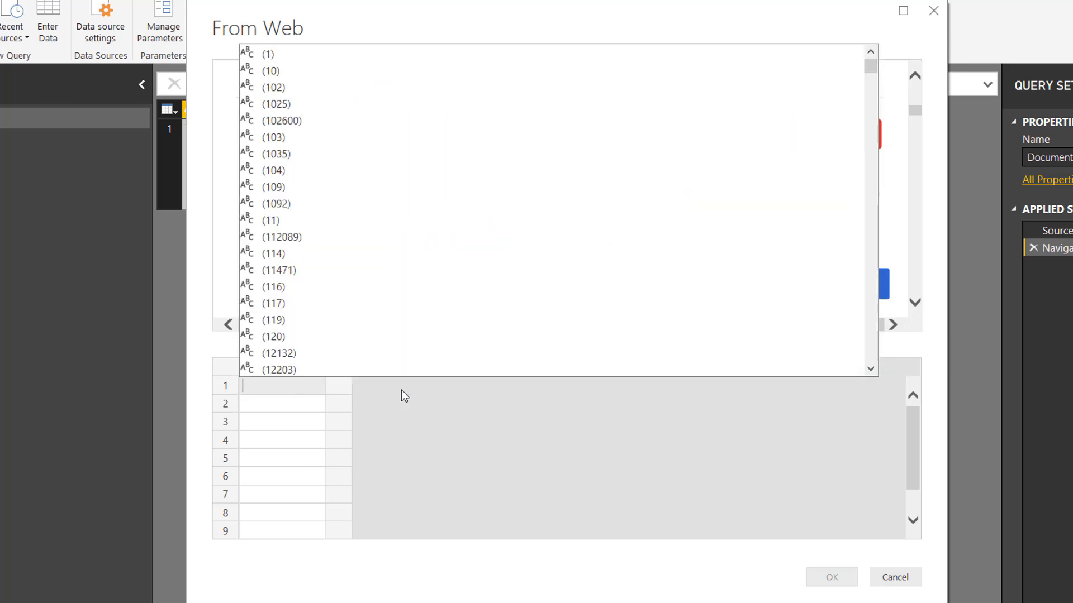
{"action": "type", "text": "Bill Clinton ..."}
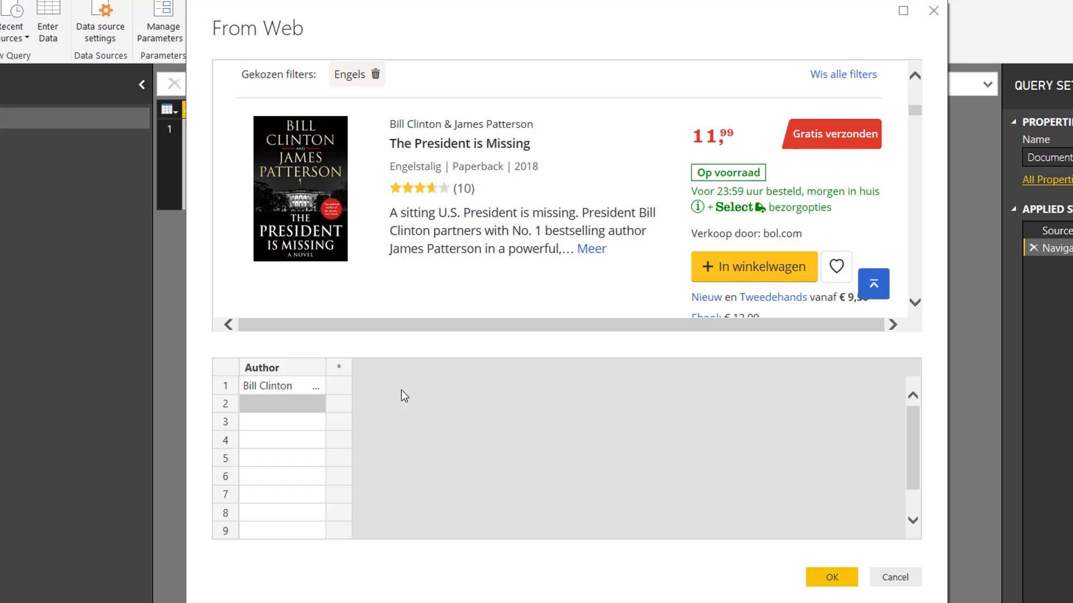
Start entering Dan Brown as the second Author example.
{"action": "type", "text": "D"}
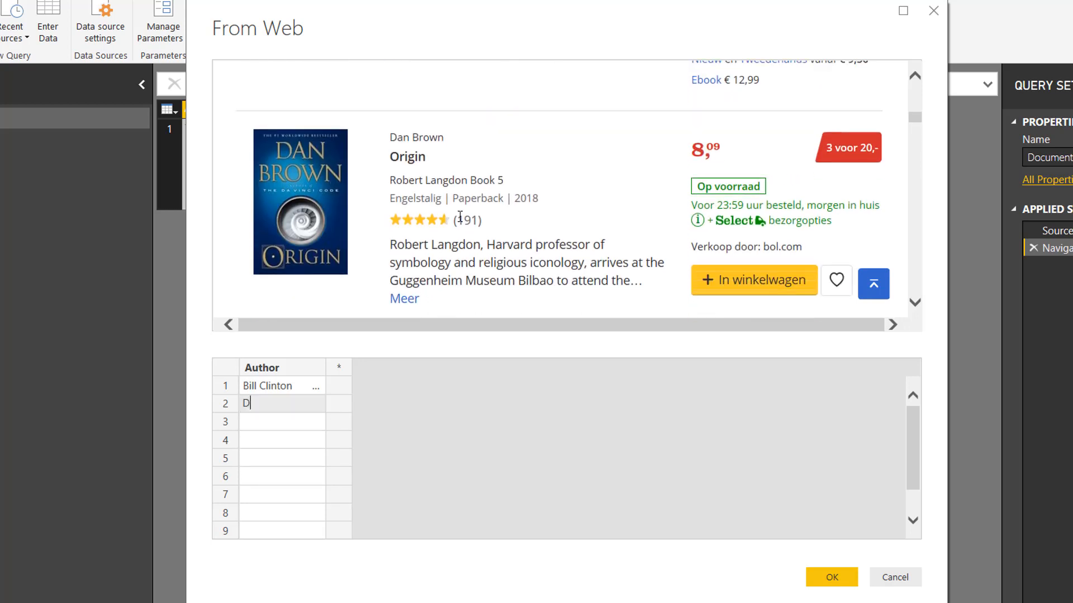
{"action": "type", "text": "an Bro"}
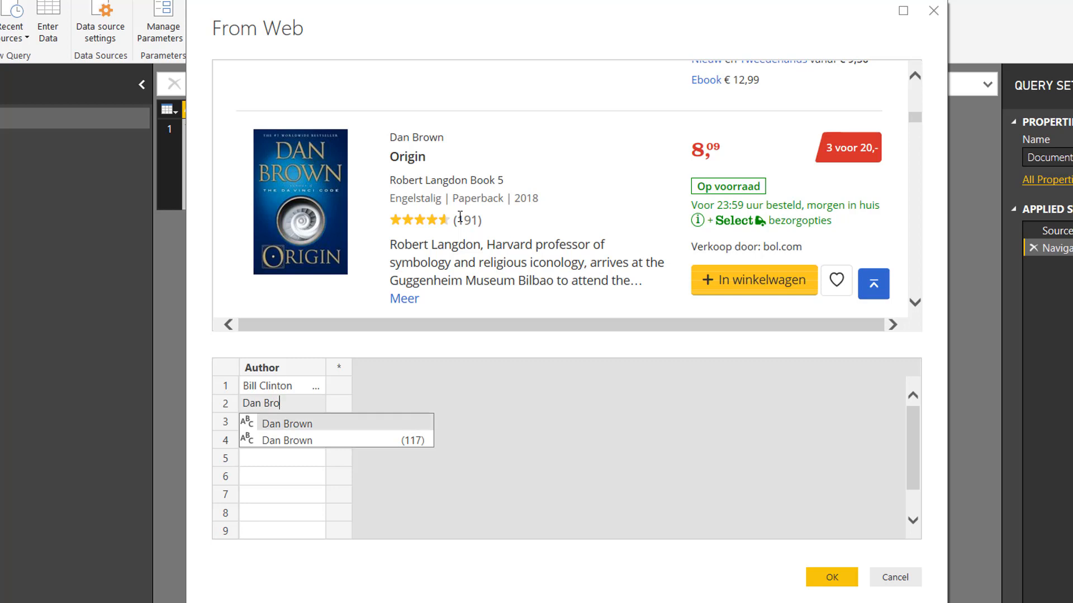
Accept Dan Brown as the second example and check the auto-filled authors against the page.
{"action": "left_click", "coordinate": [287, 424]}
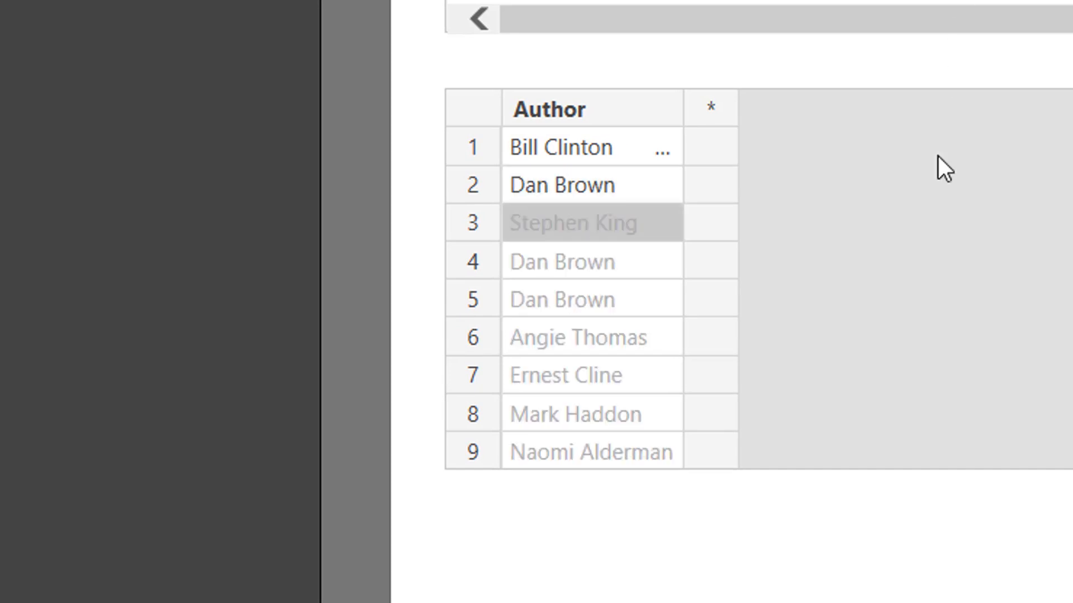
{"action": "mouse_move", "coordinate": [607, 286]}
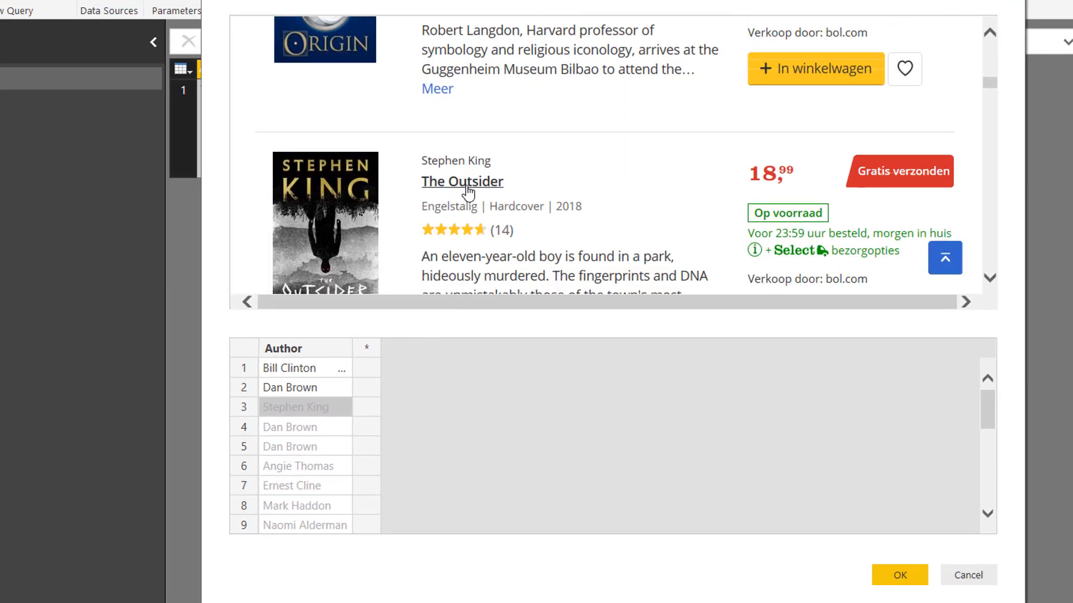
{"action": "mouse_move", "coordinate": [456, 160]}
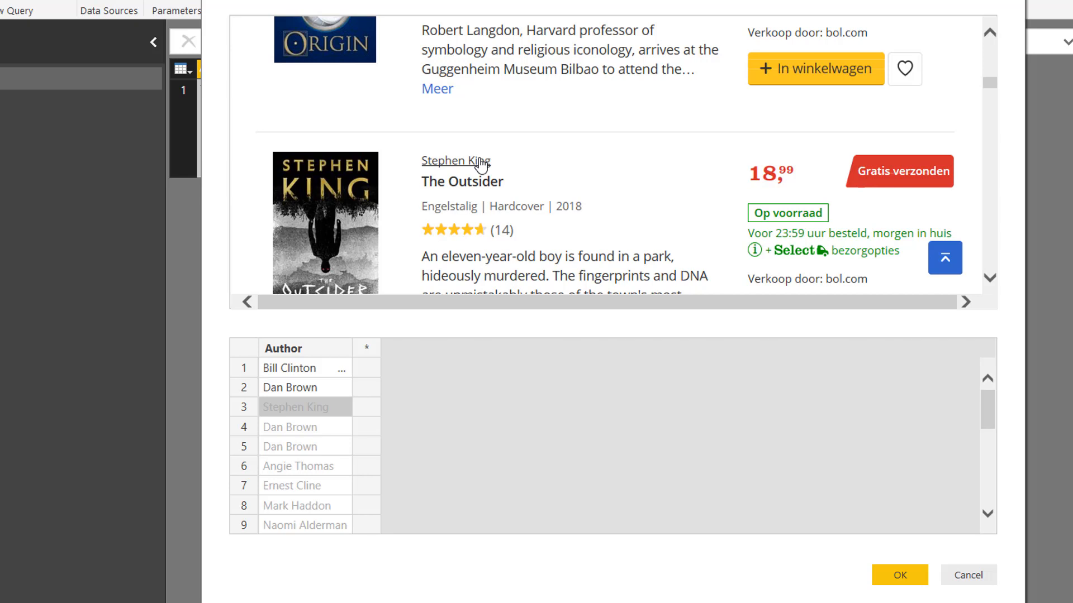
{"action": "scroll", "scroll_direction": "down", "scroll_amount": 3}
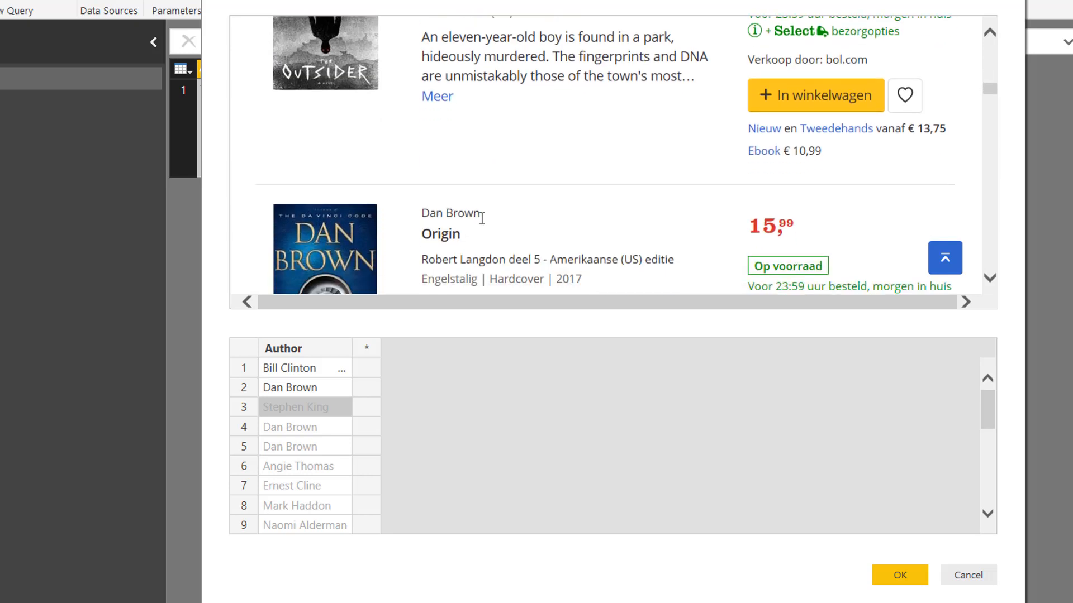
{"action": "mouse_move", "coordinate": [525, 218]}
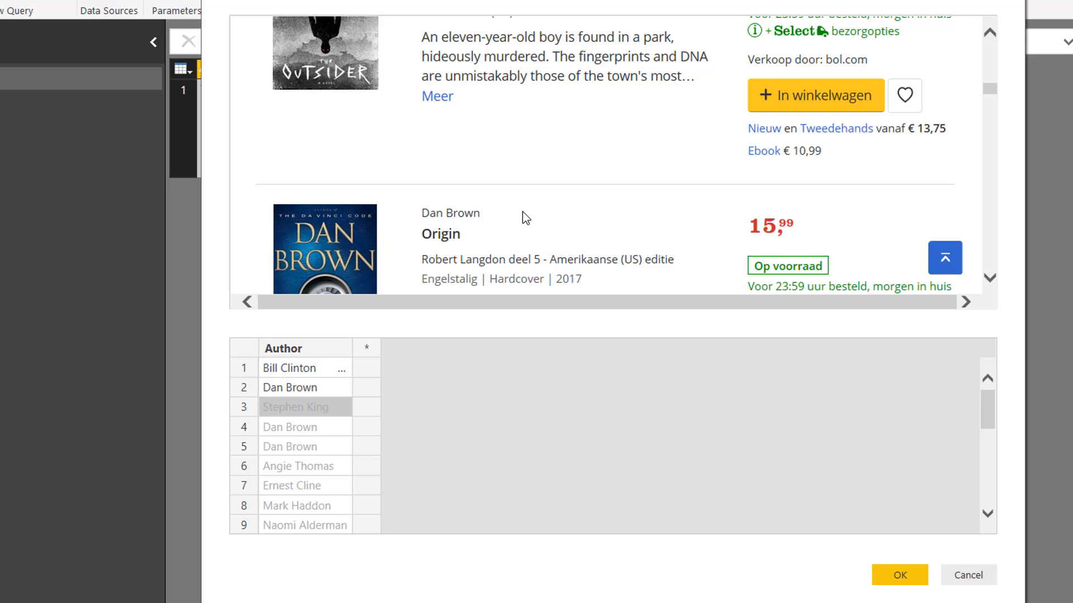
{"action": "scroll", "scroll_direction": "up", "scroll_amount": 3}
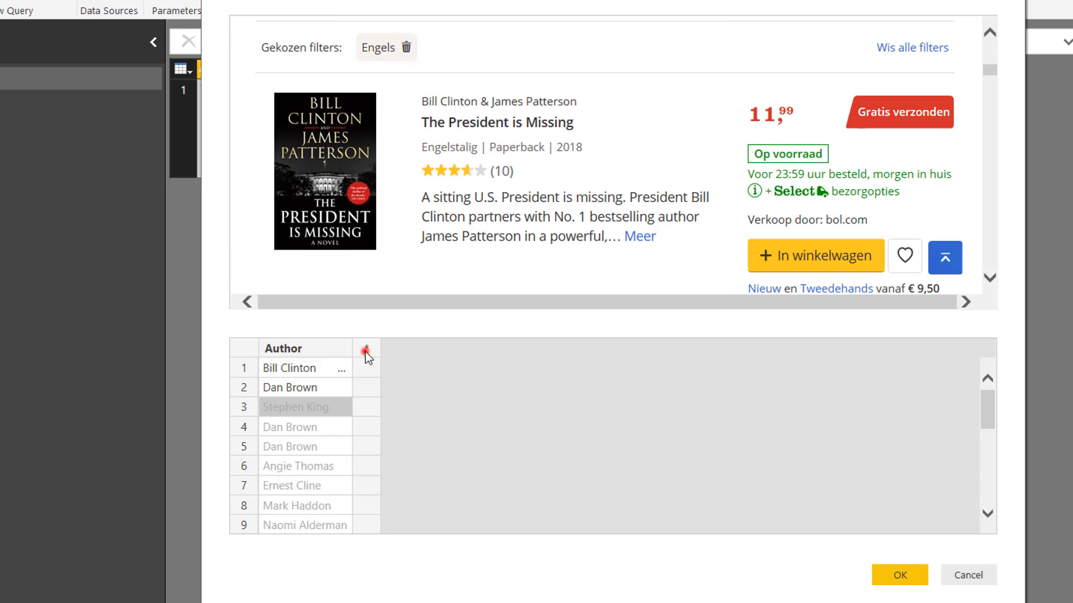
Add a Book Title column with The President is Missing as its first example.
{"action": "left_click", "coordinate": [367, 351]}
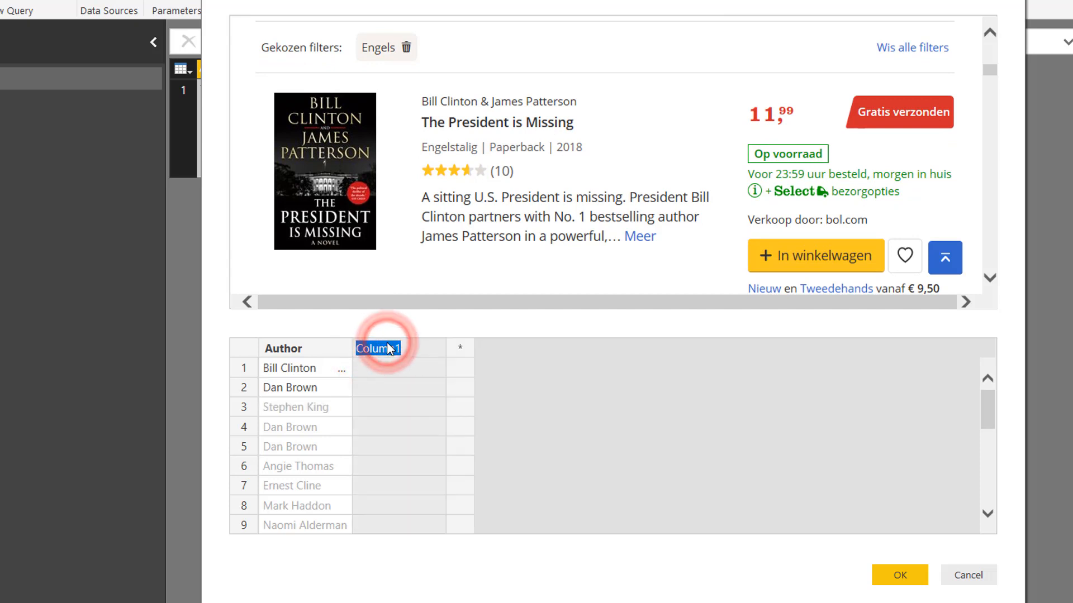
{"action": "type", "text": "Book Title"}
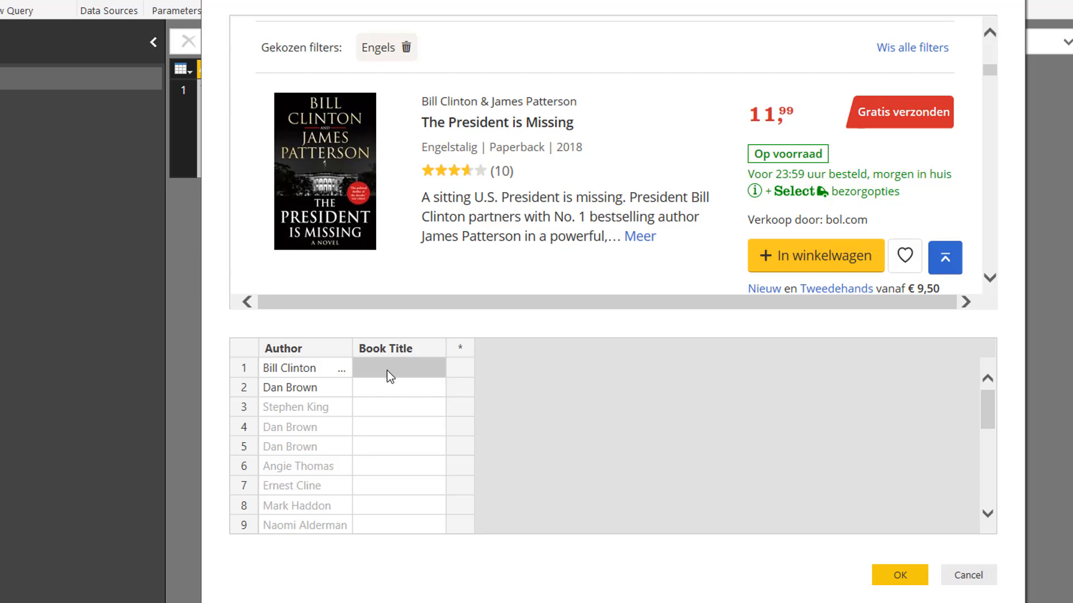
{"action": "type", "text": "The Prese"}
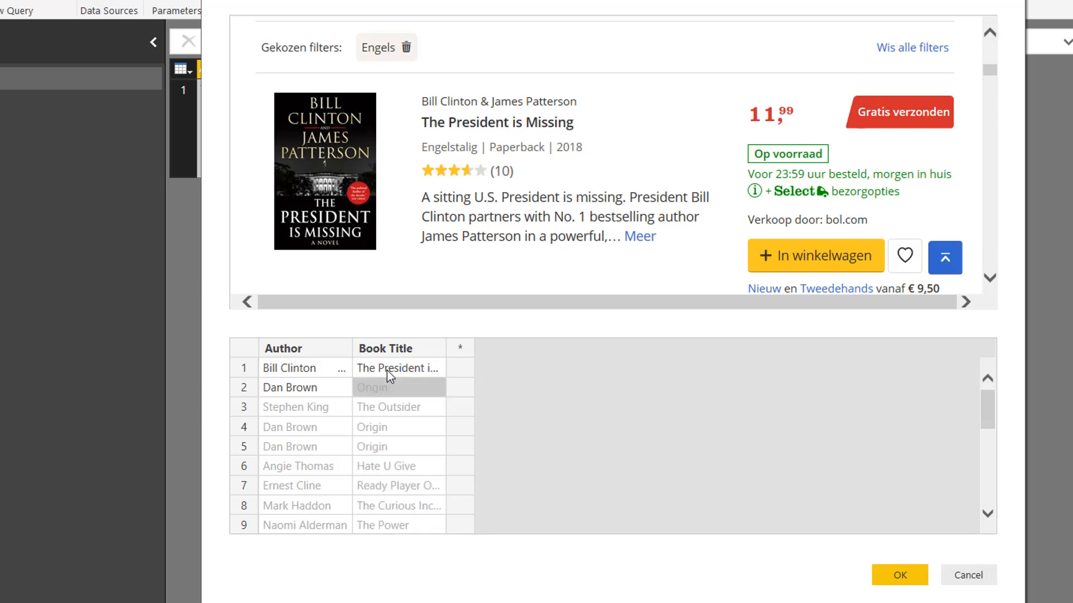
{"action": "scroll", "scroll_direction": "down", "scroll_amount": 3}
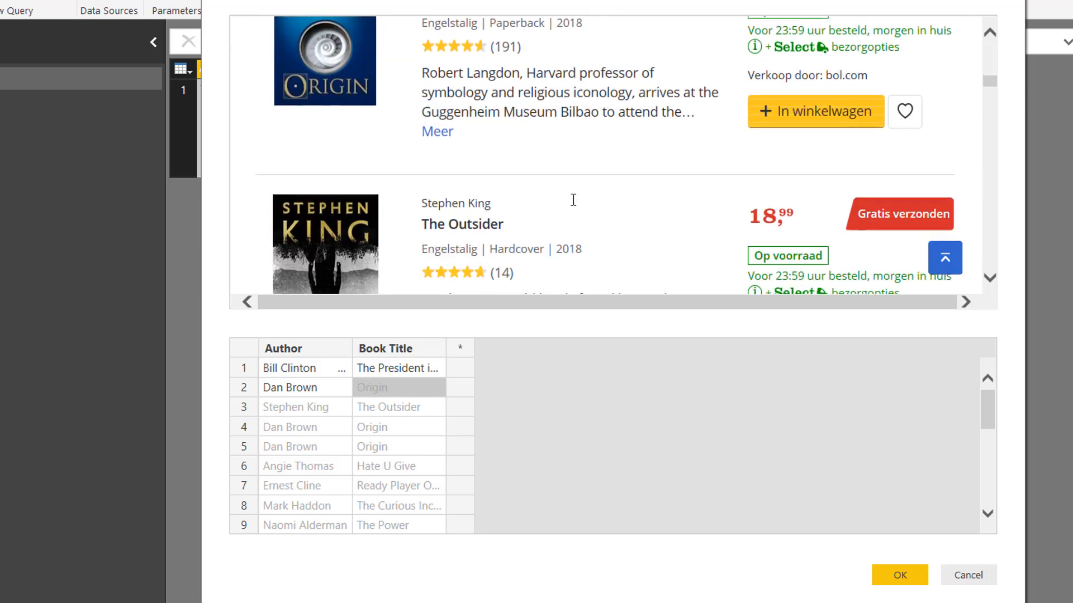
{"action": "scroll", "scroll_direction": "down", "scroll_amount": 3}
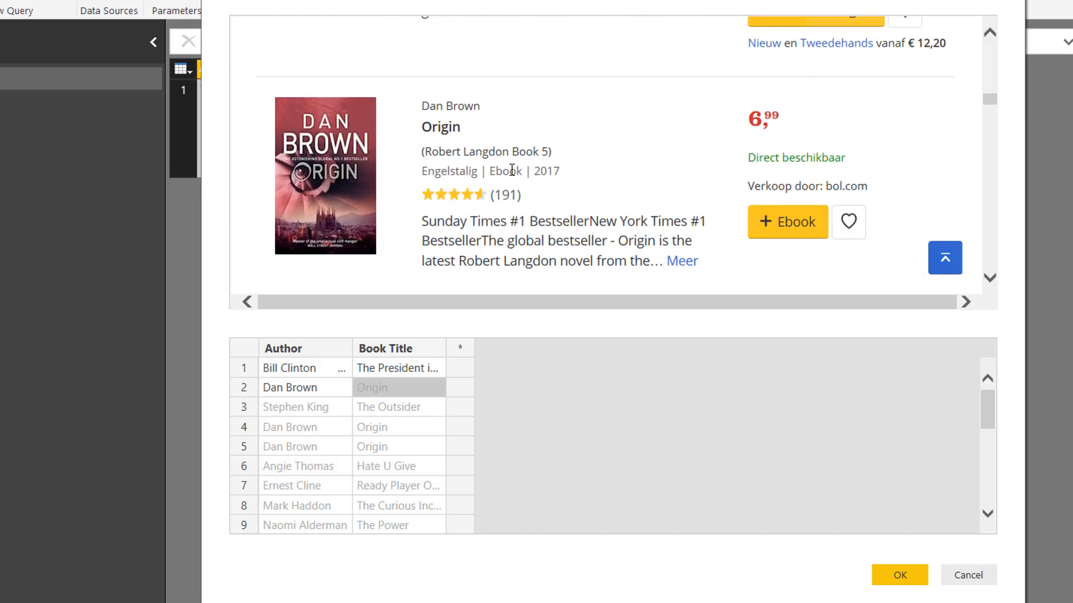
{"action": "scroll", "scroll_direction": "down", "scroll_amount": 3}
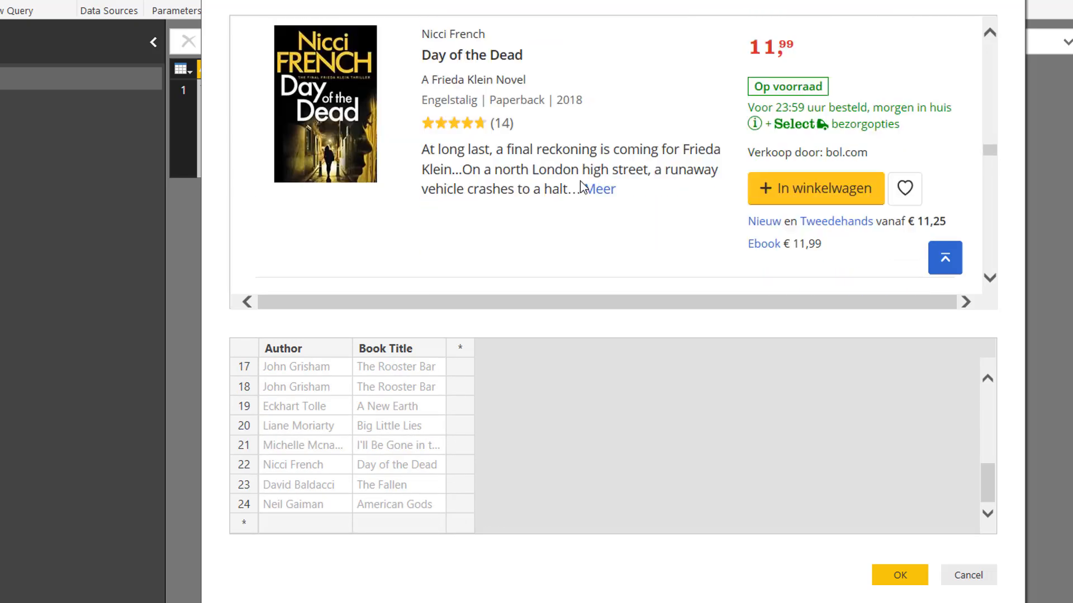
{"action": "scroll", "scroll_direction": "up", "scroll_amount": 3}
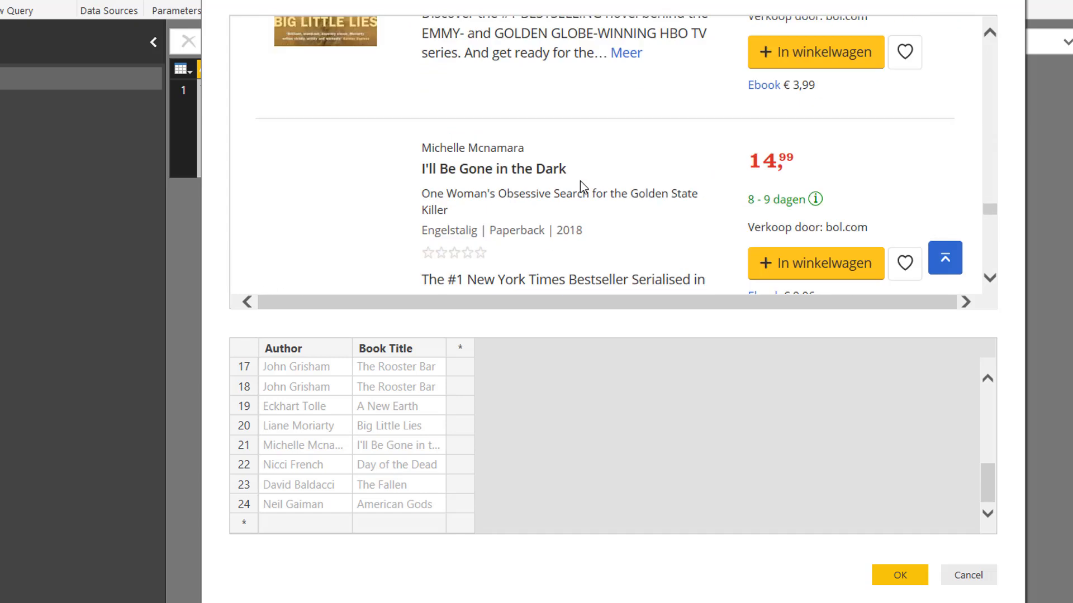
{"action": "scroll", "scroll_direction": "down", "scroll_amount": 3}
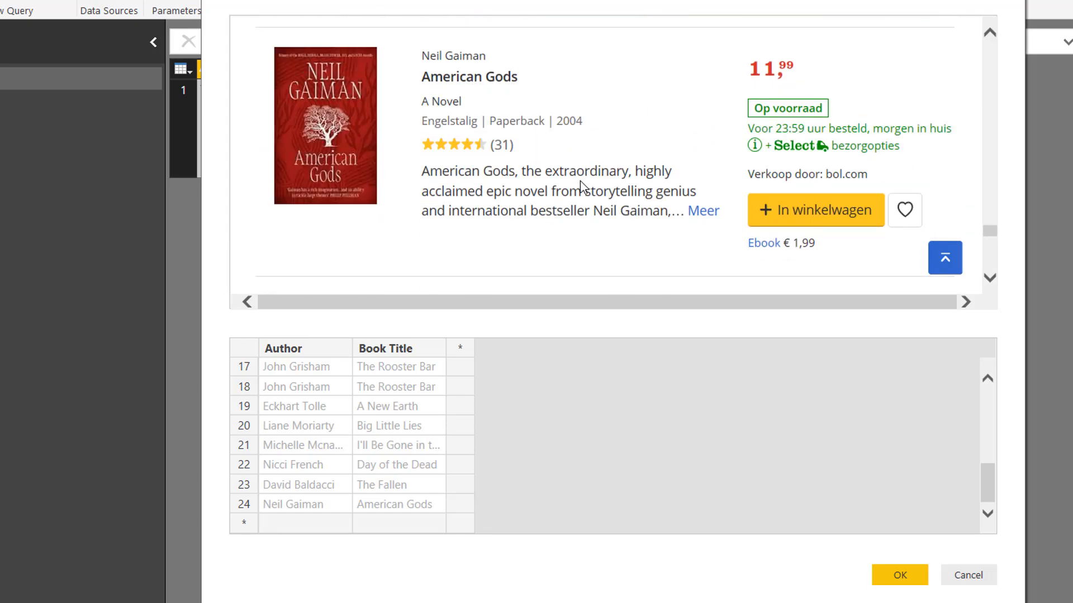
{"action": "scroll", "scroll_direction": "up", "scroll_amount": 3}
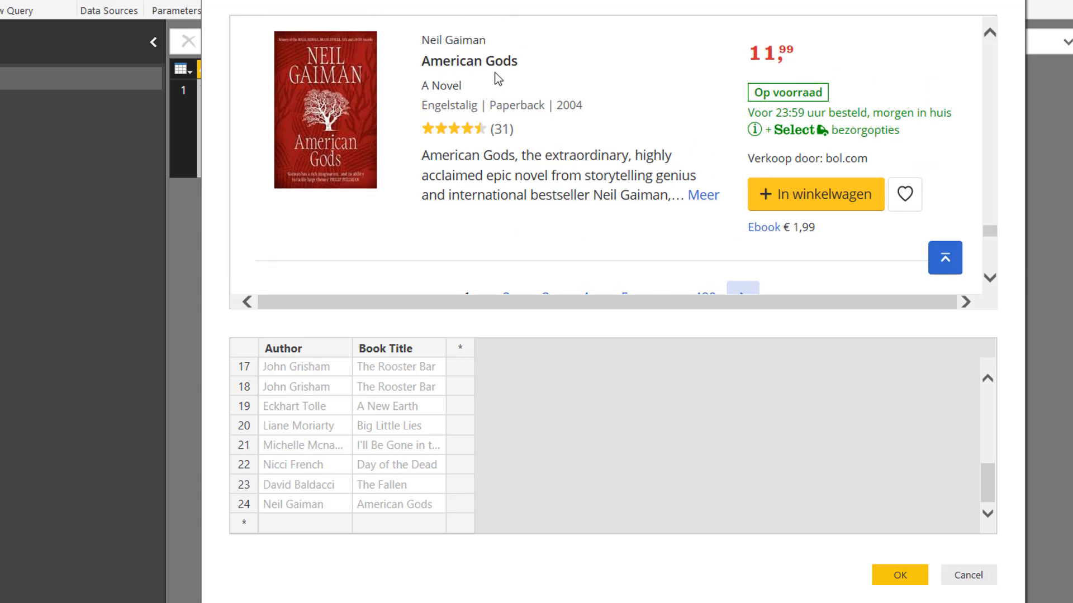
{"action": "scroll", "scroll_direction": "down", "scroll_amount": 3}
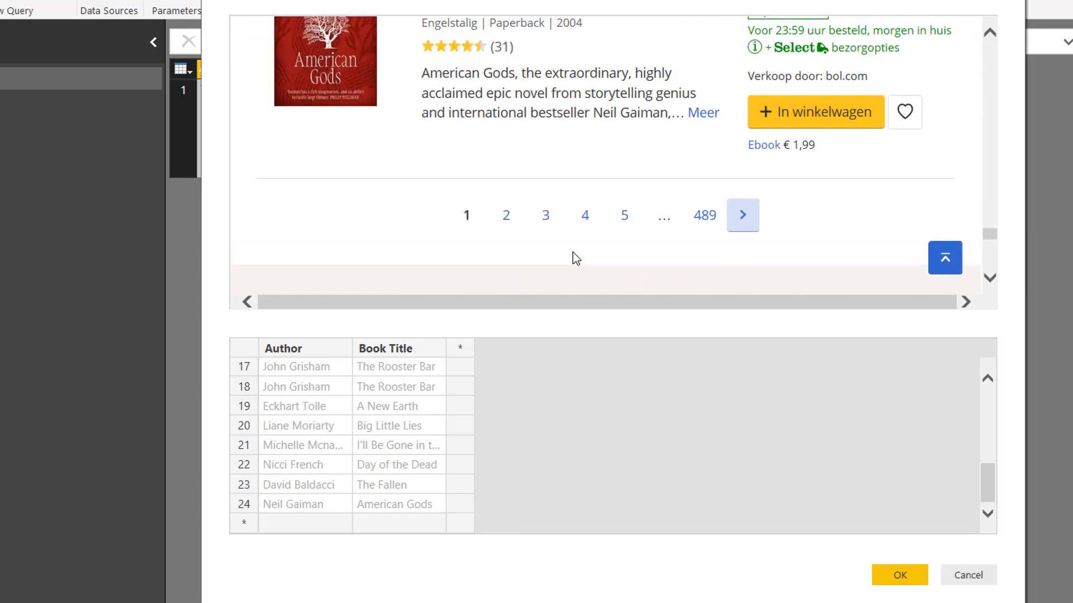
{"action": "scroll", "scroll_direction": "up", "scroll_amount": 3}
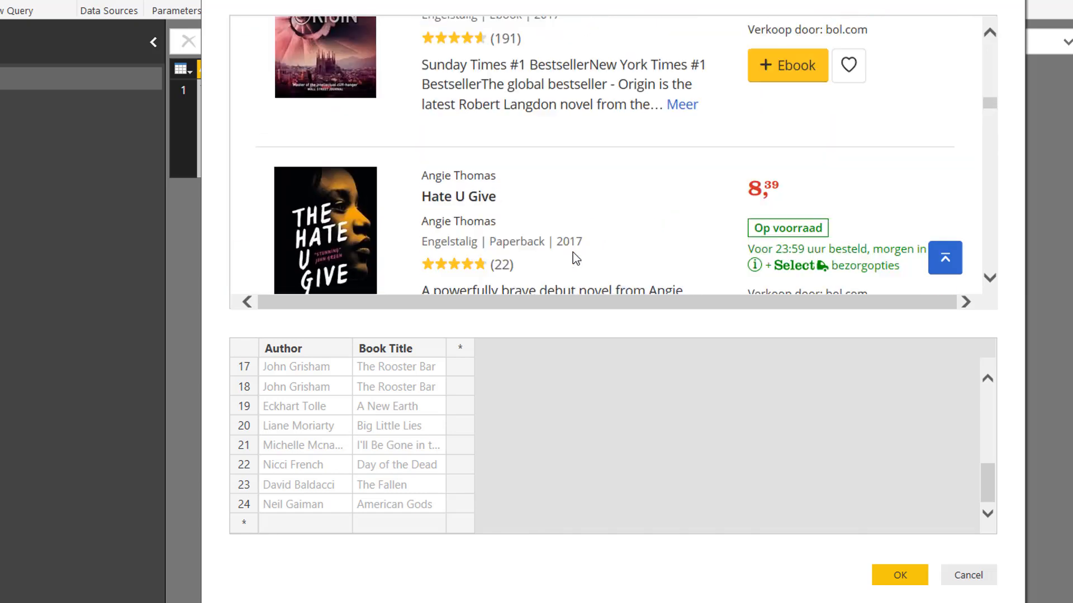
{"action": "scroll", "scroll_direction": "up", "scroll_amount": 3}
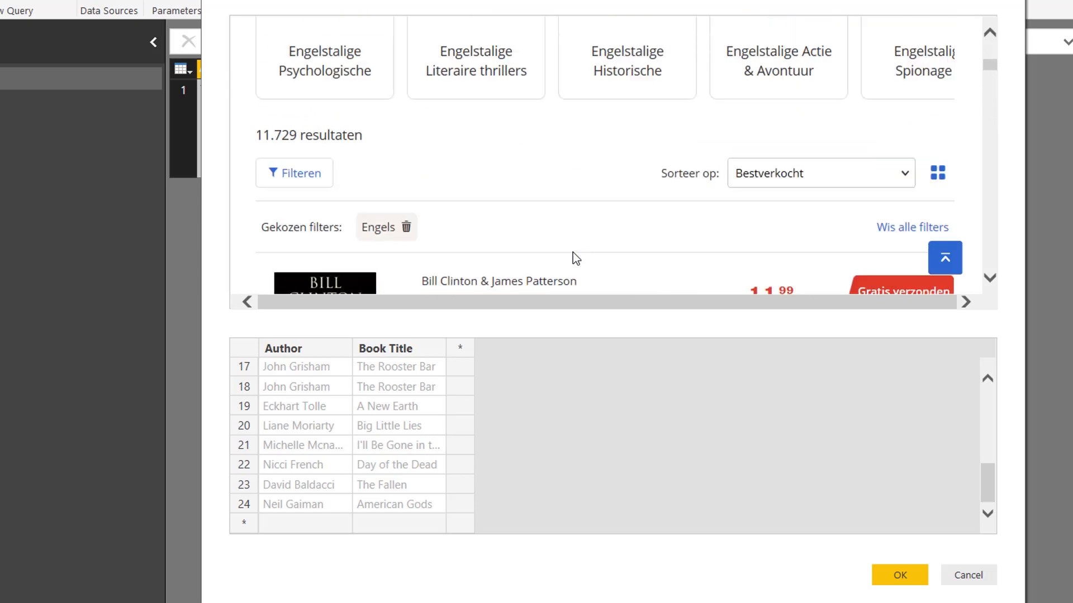
{"action": "scroll", "scroll_direction": "down", "scroll_amount": 3}
{"action": "type", "text": "2018"}
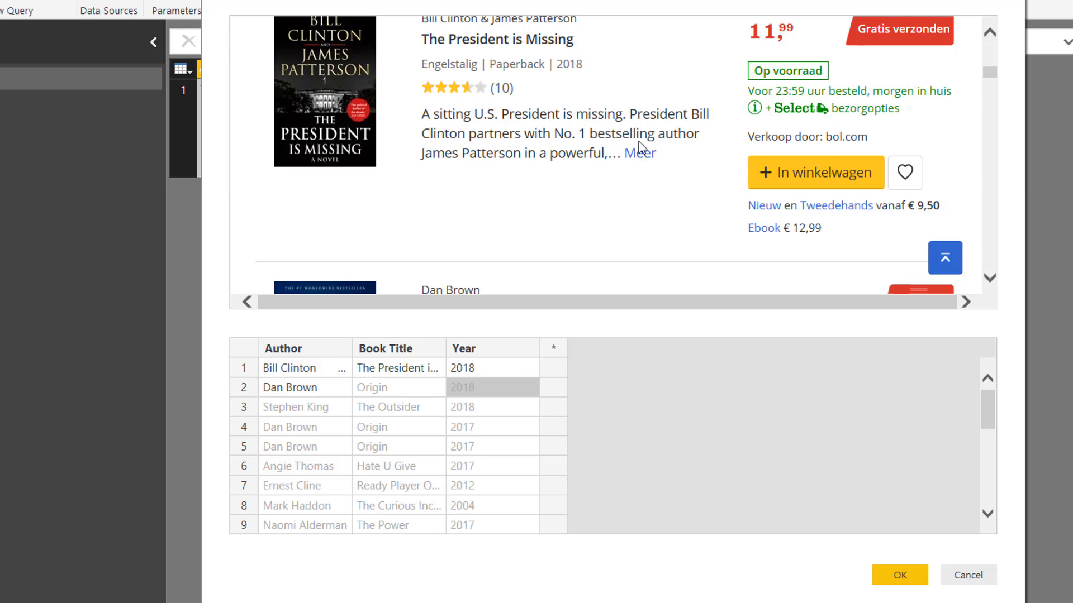
{"action": "mouse_move", "coordinate": [601, 187]}
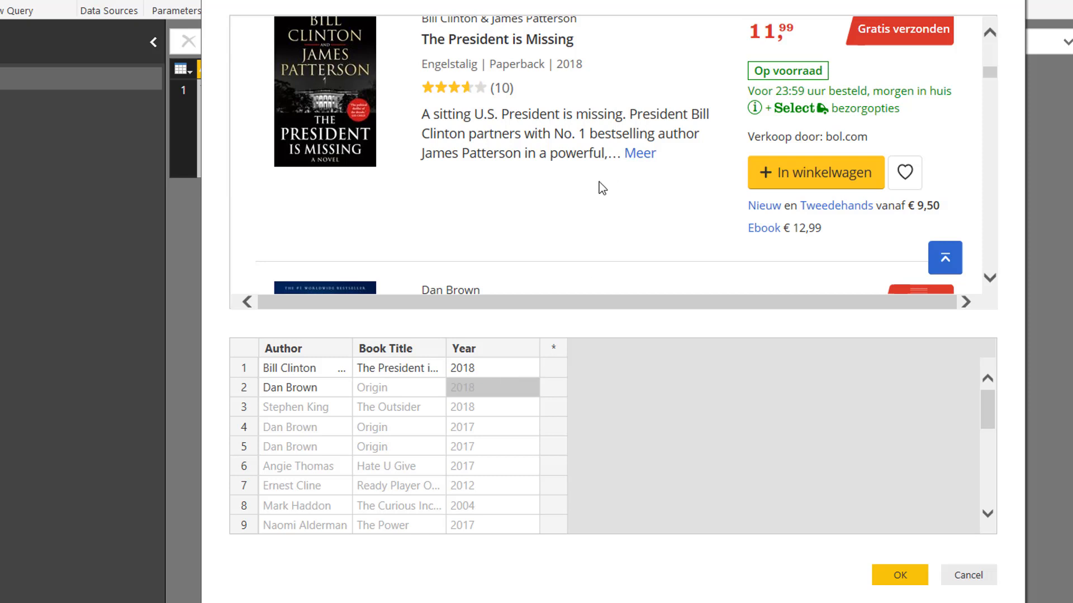
Scroll the page preview to check the Year column's autofilled publication years.
{"action": "scroll", "scroll_direction": "down", "scroll_amount": 3}
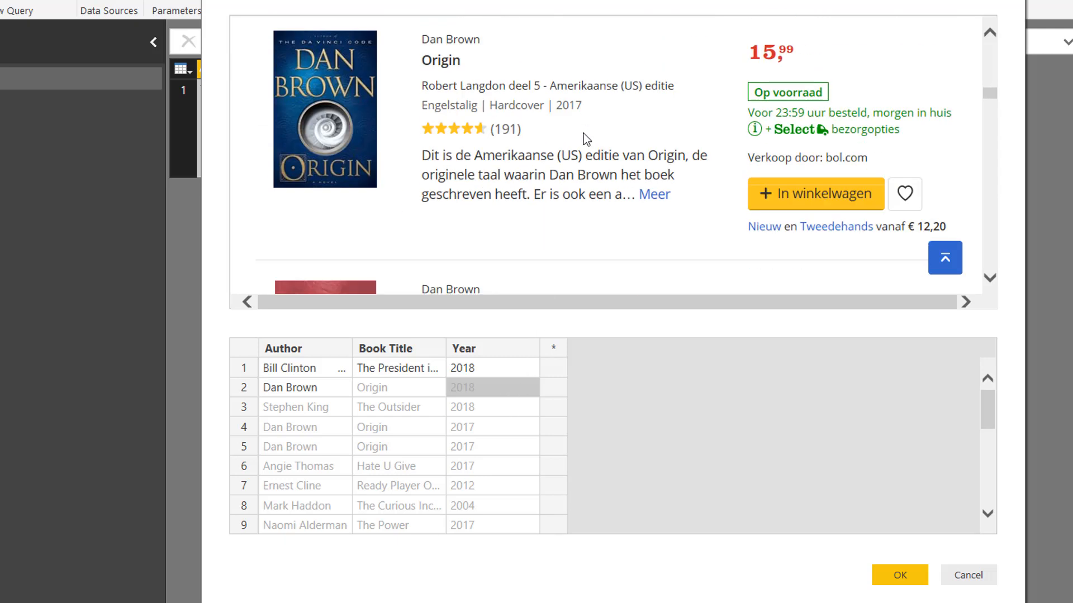
{"action": "mouse_move", "coordinate": [575, 112]}
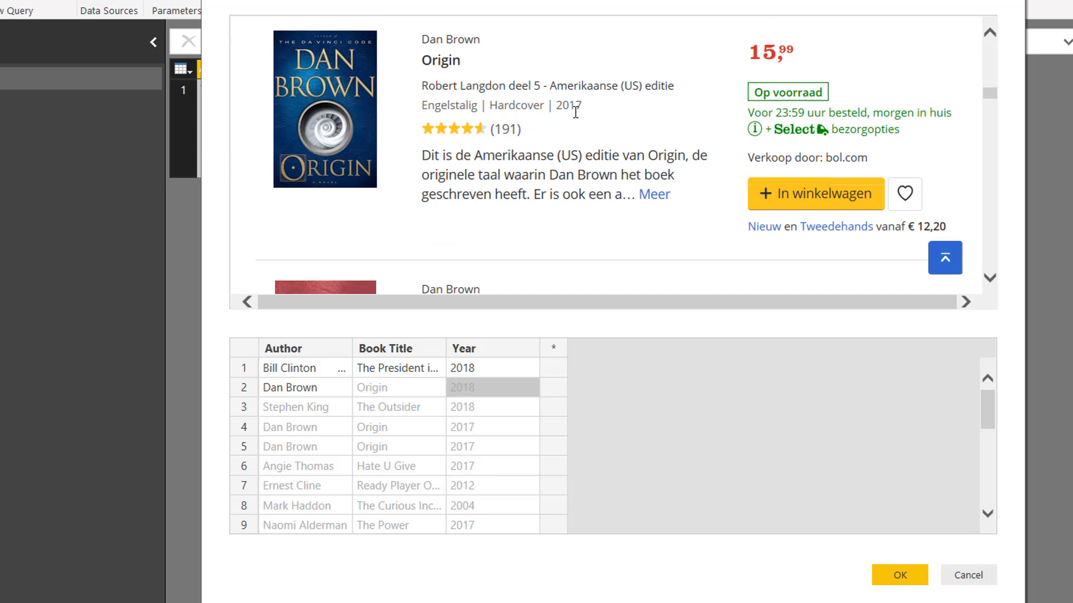
{"action": "mouse_move", "coordinate": [498, 441]}
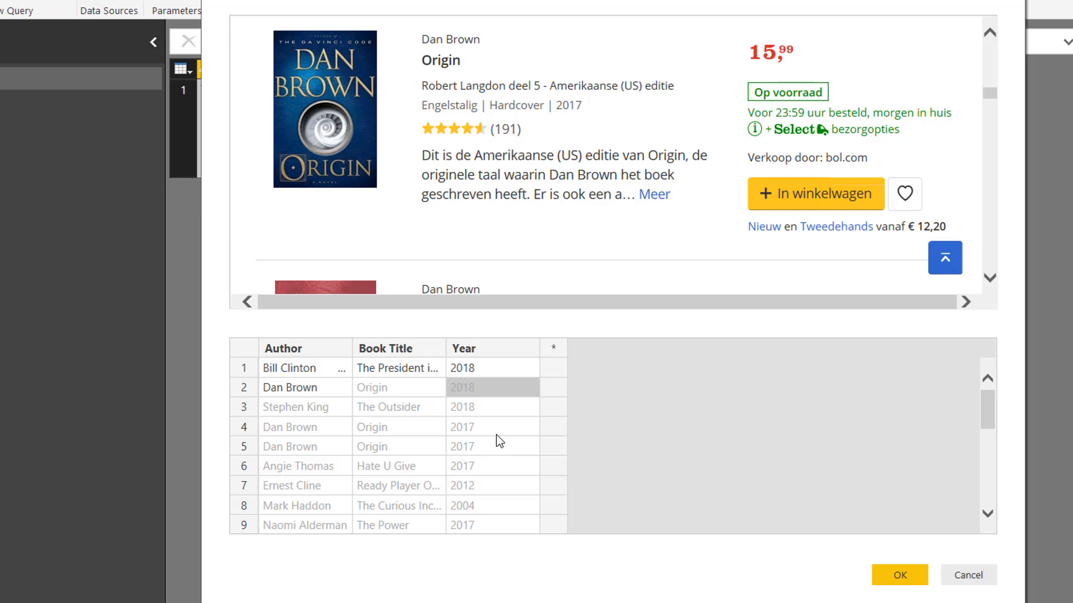
{"action": "mouse_move", "coordinate": [899, 575]}
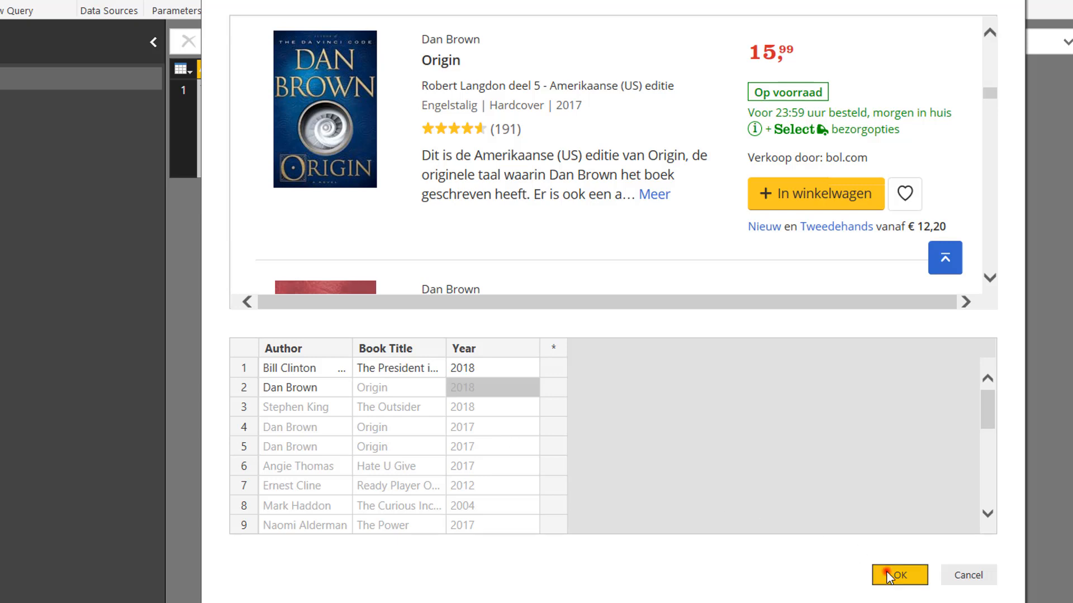
Accept the example table and load it from Custom Tables as a query with Author, Book Title and Year.
{"action": "left_click", "coordinate": [898, 575]}
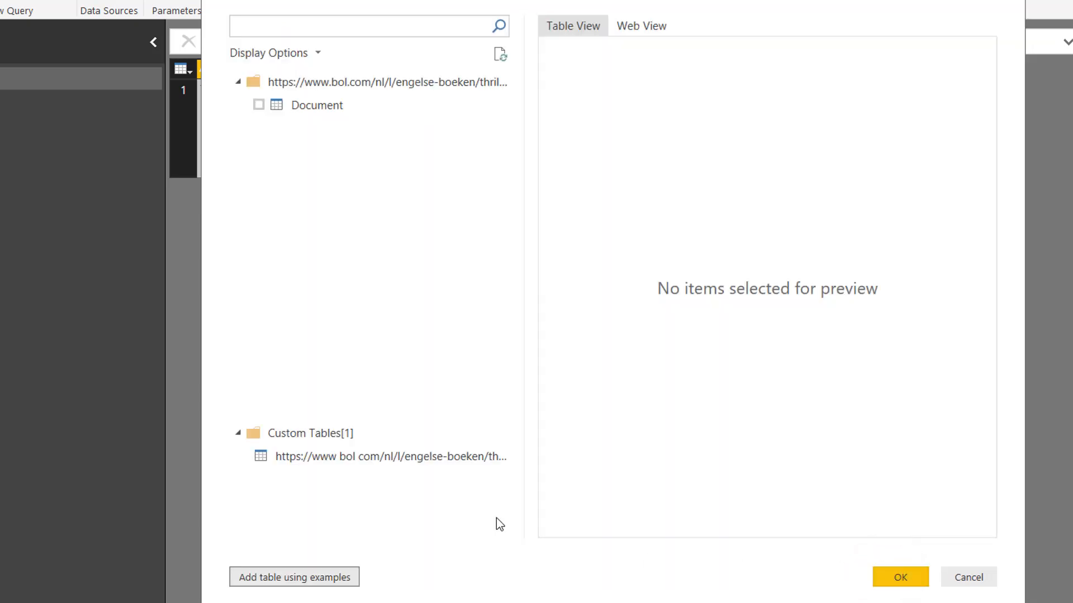
{"action": "left_click", "coordinate": [389, 456]}
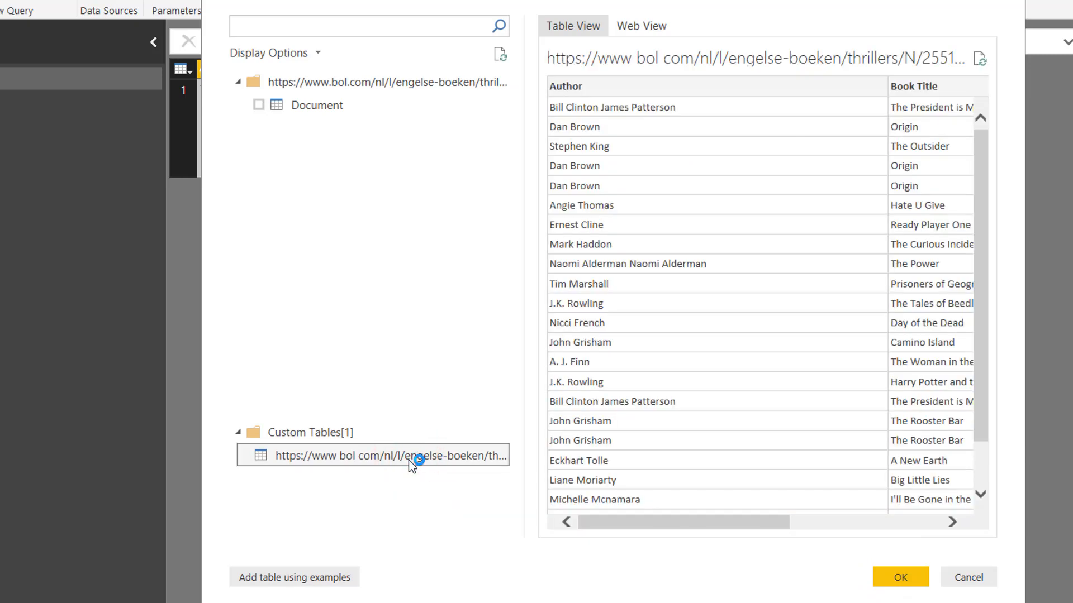
{"action": "mouse_move", "coordinate": [878, 576]}
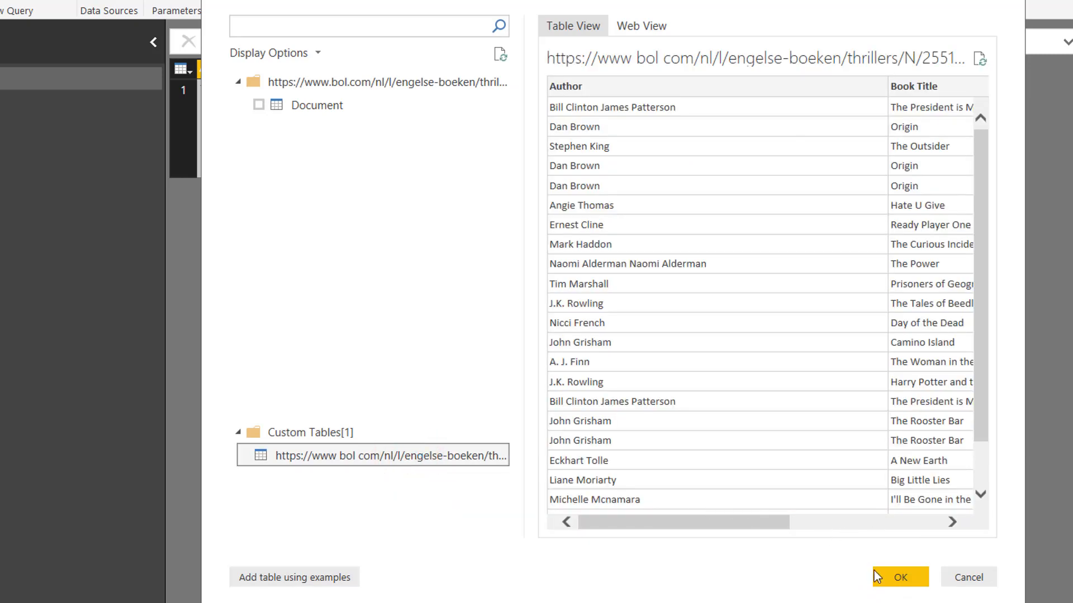
{"action": "left_click", "coordinate": [898, 576]}
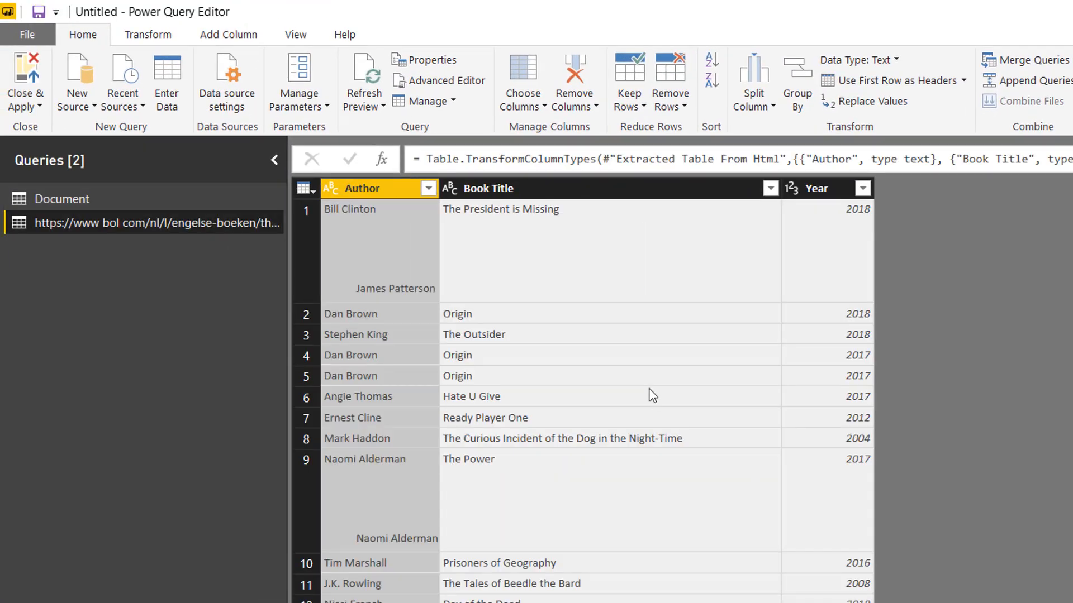
{"action": "mouse_move", "coordinate": [447, 284]}
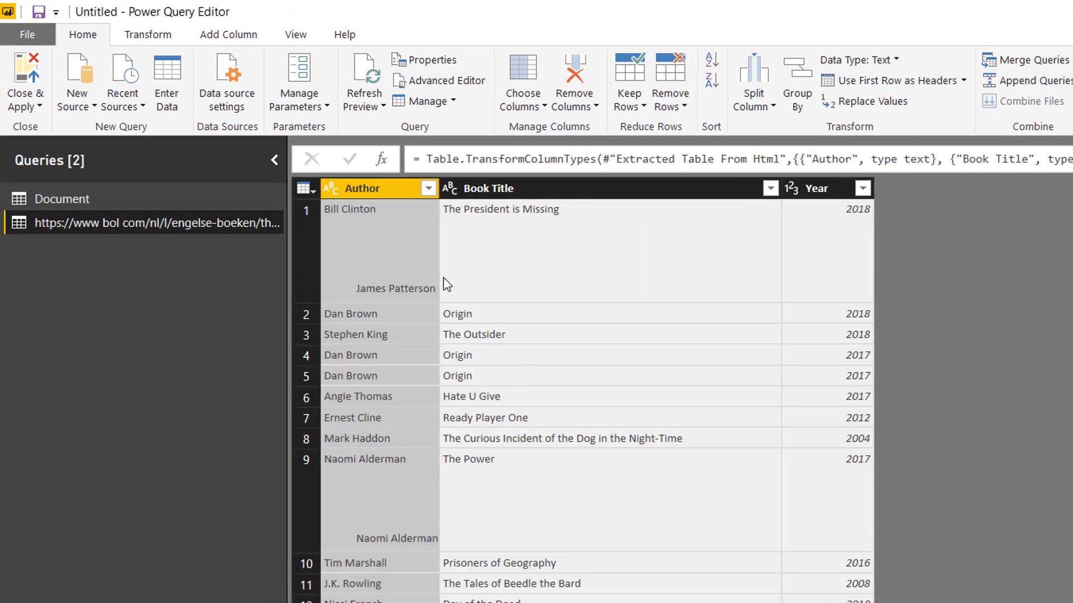
{"action": "scroll", "scroll_direction": "down", "scroll_amount": 3}
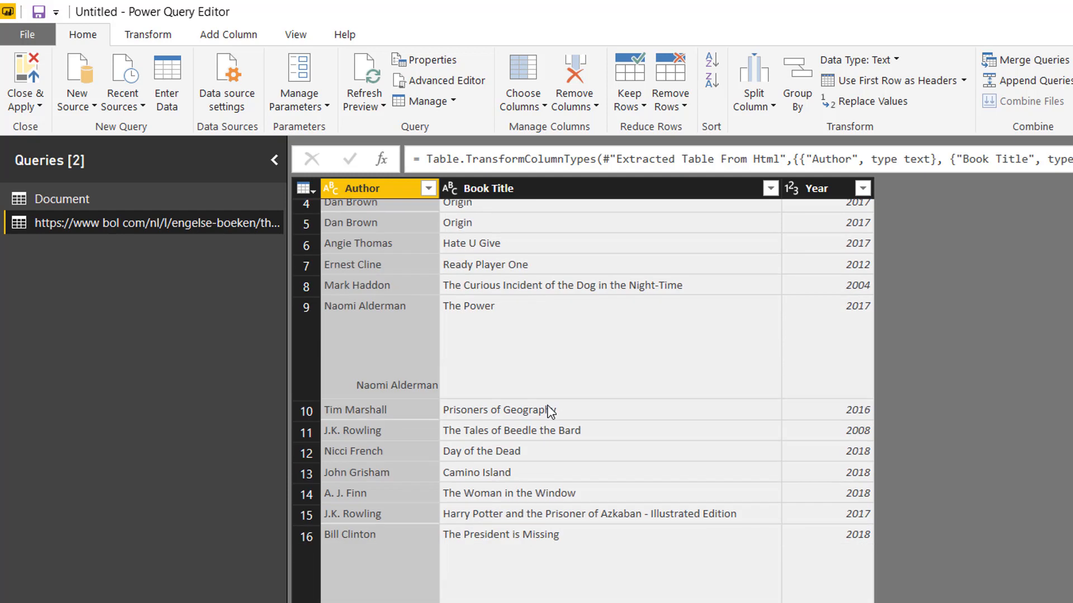
{"action": "scroll", "scroll_direction": "up", "scroll_amount": 3}
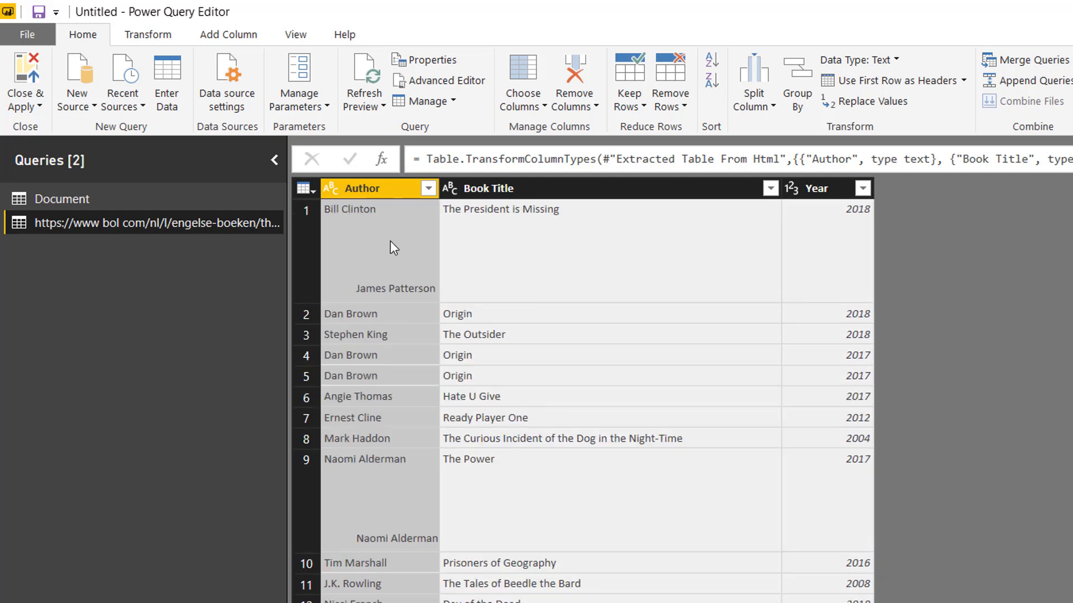
{"action": "key", "text": "alt+tab"}
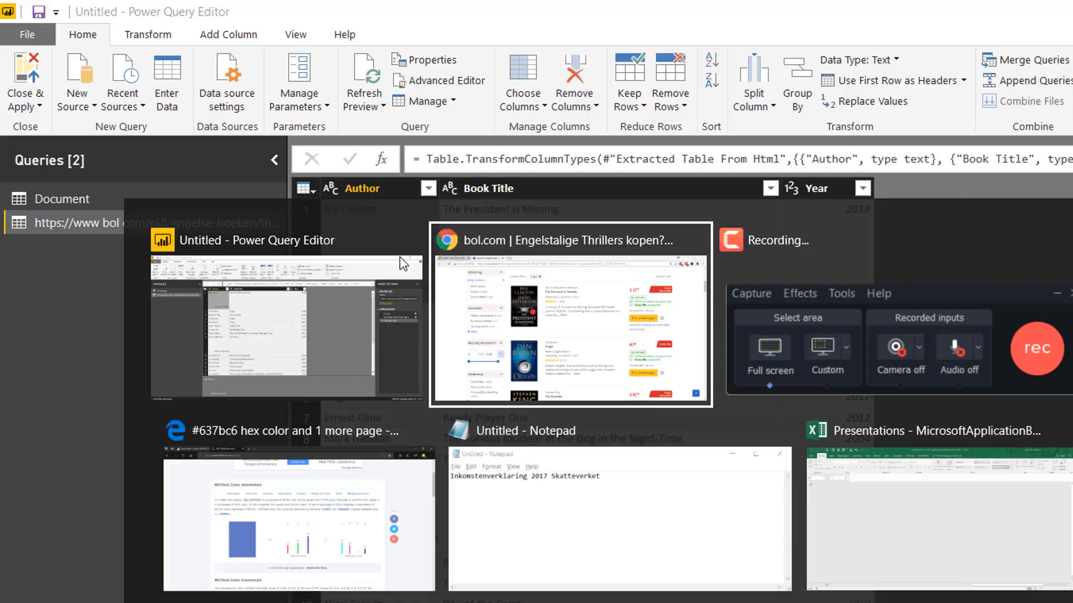
{"action": "left_click", "coordinate": [569, 312]}
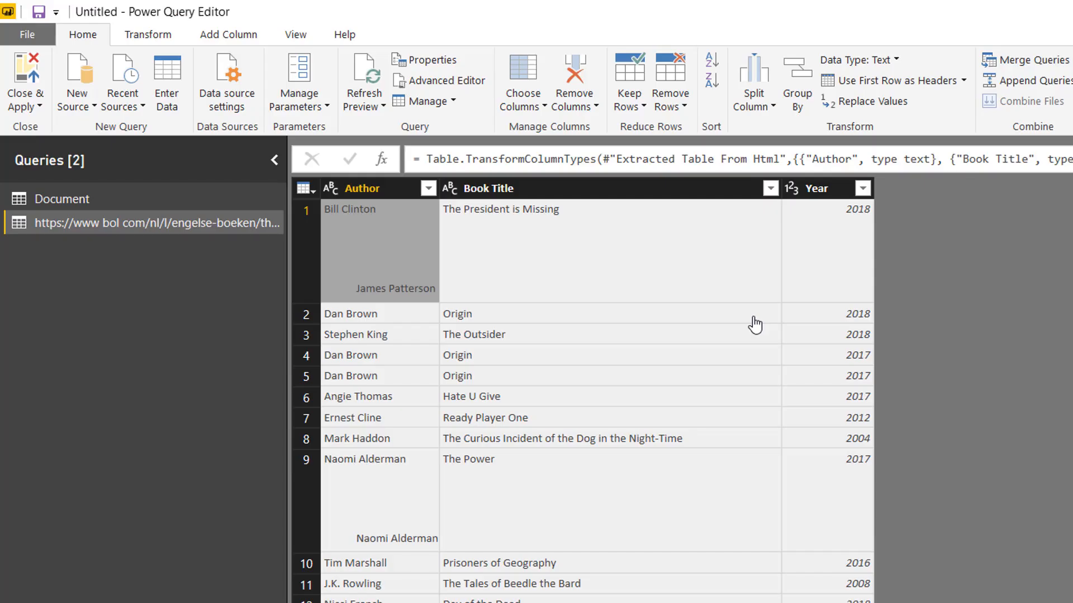
{"action": "mouse_move", "coordinate": [452, 281]}
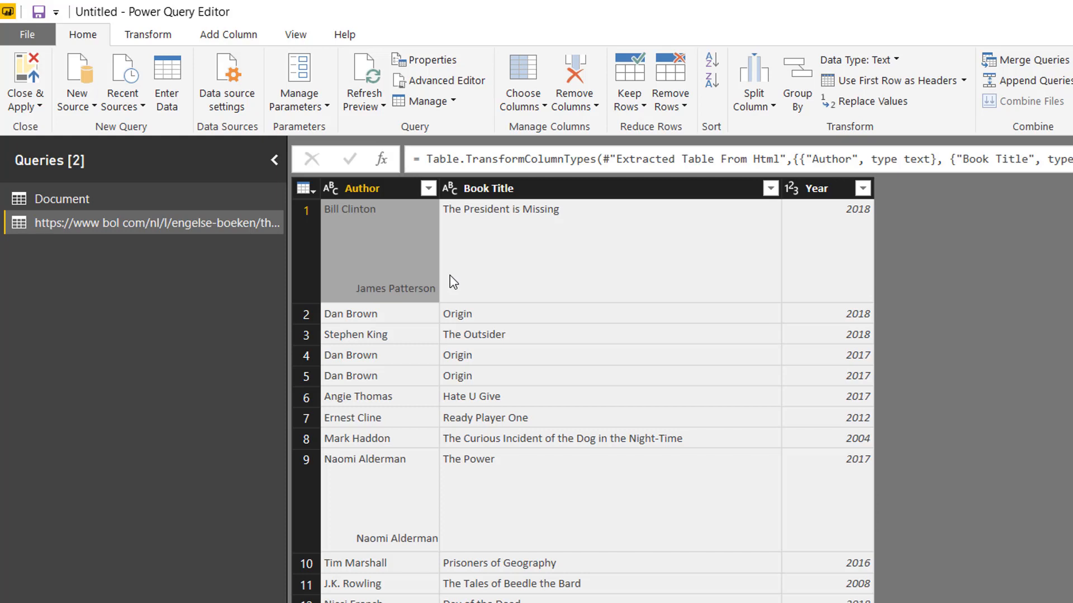